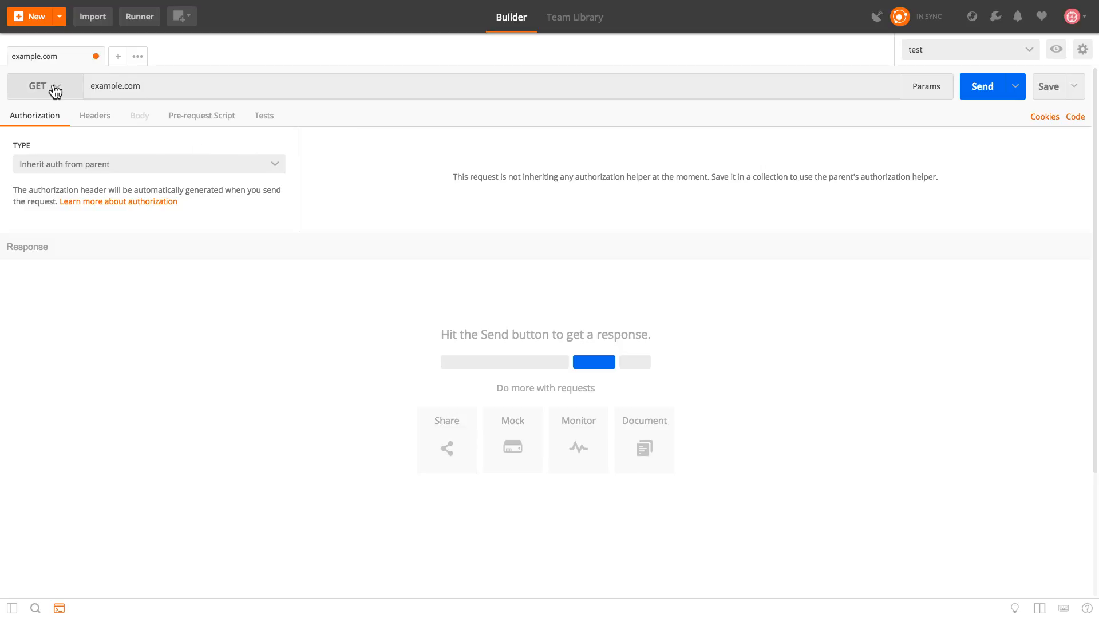
# Change the example.com request method to POST and show its Body settings.
pyautogui.click(40, 86)
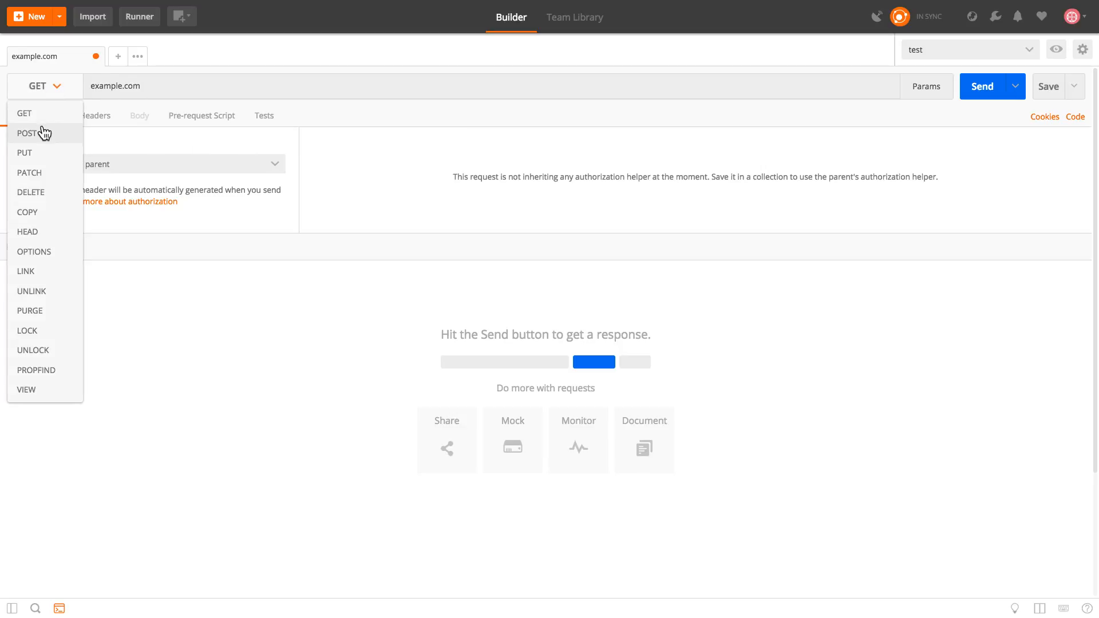
pyautogui.click(26, 133)
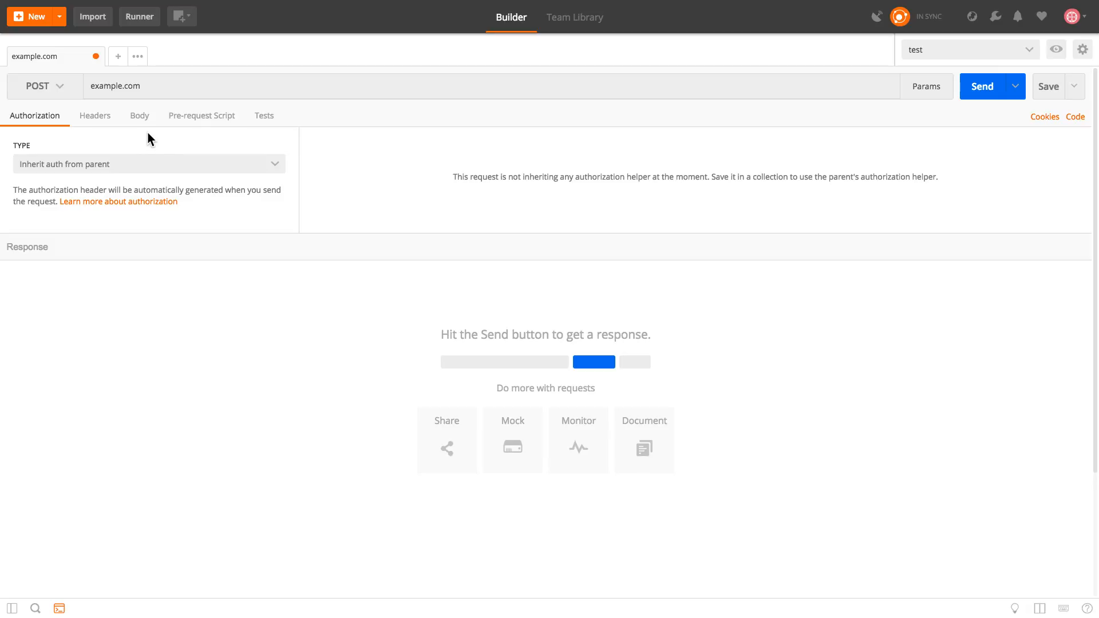
pyautogui.moveTo(147, 124)
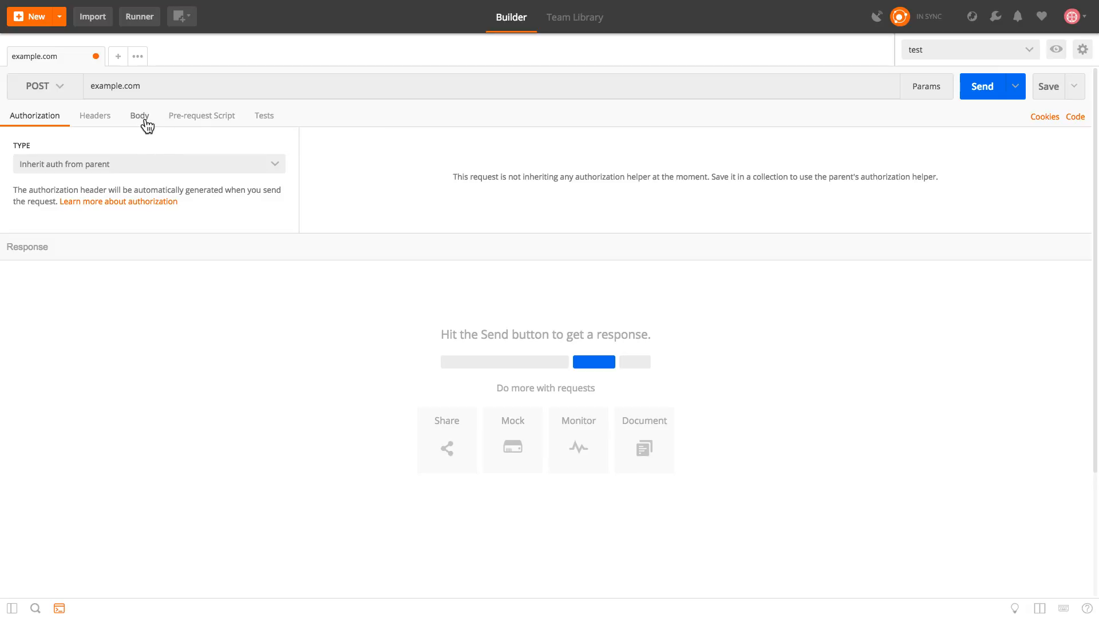
pyautogui.click(140, 116)
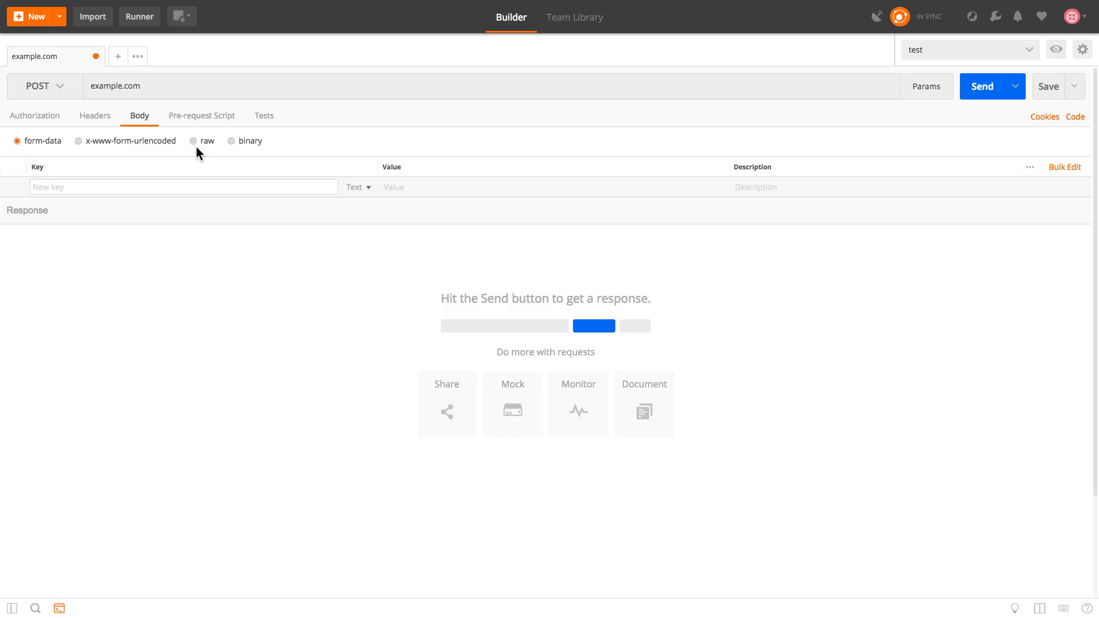
pyautogui.moveTo(202, 154)
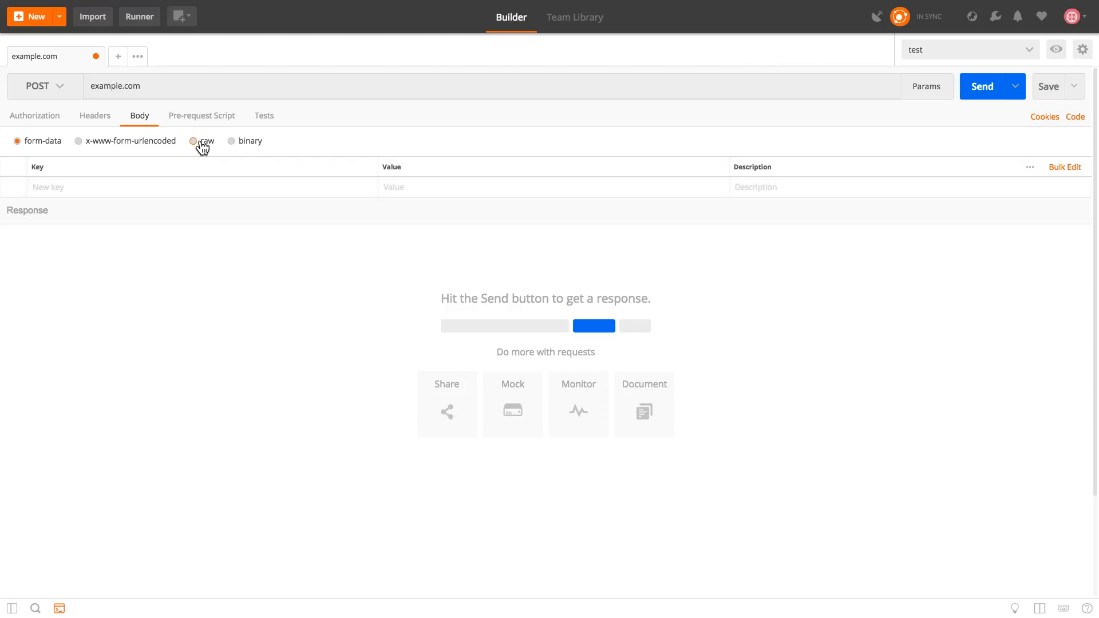
# Set the body type to raw with JSON (application/json) format.
pyautogui.click(196, 141)
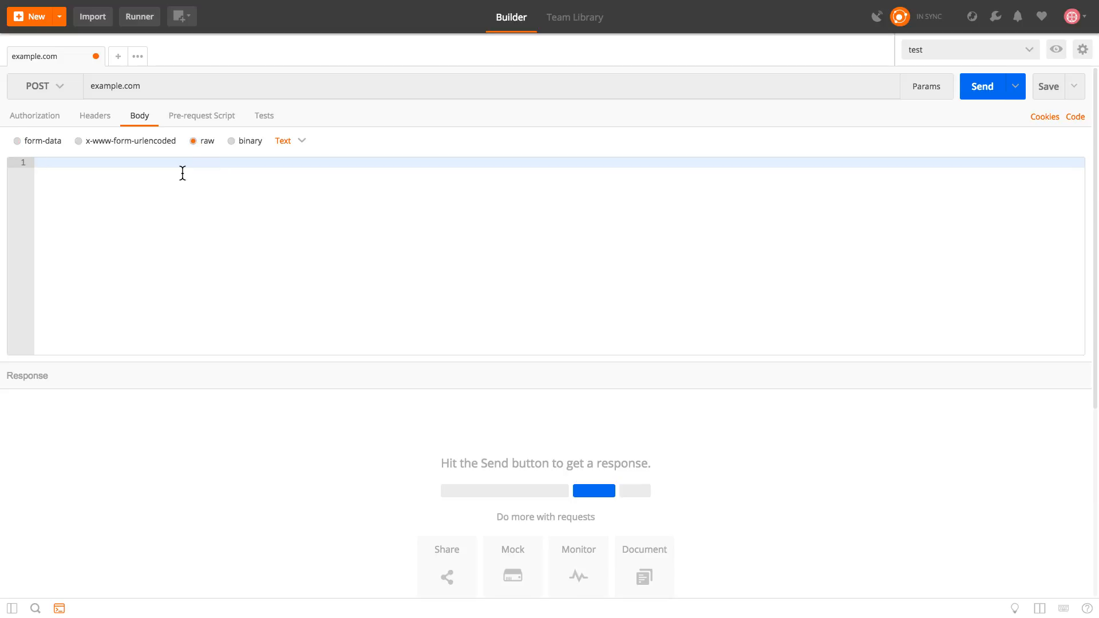
pyautogui.moveTo(280, 160)
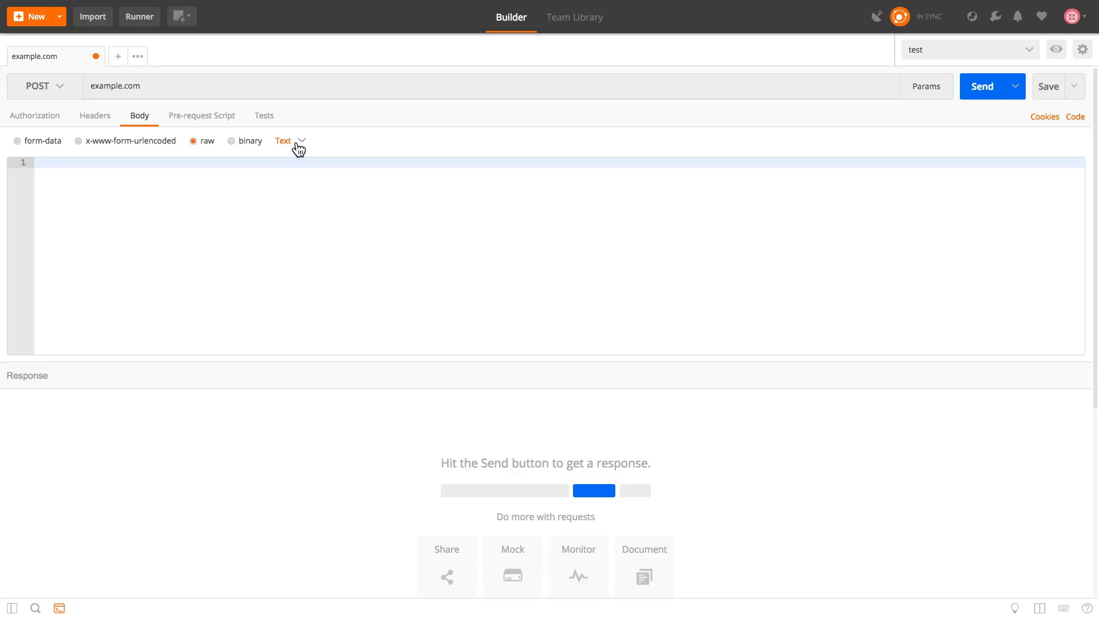
pyautogui.click(288, 141)
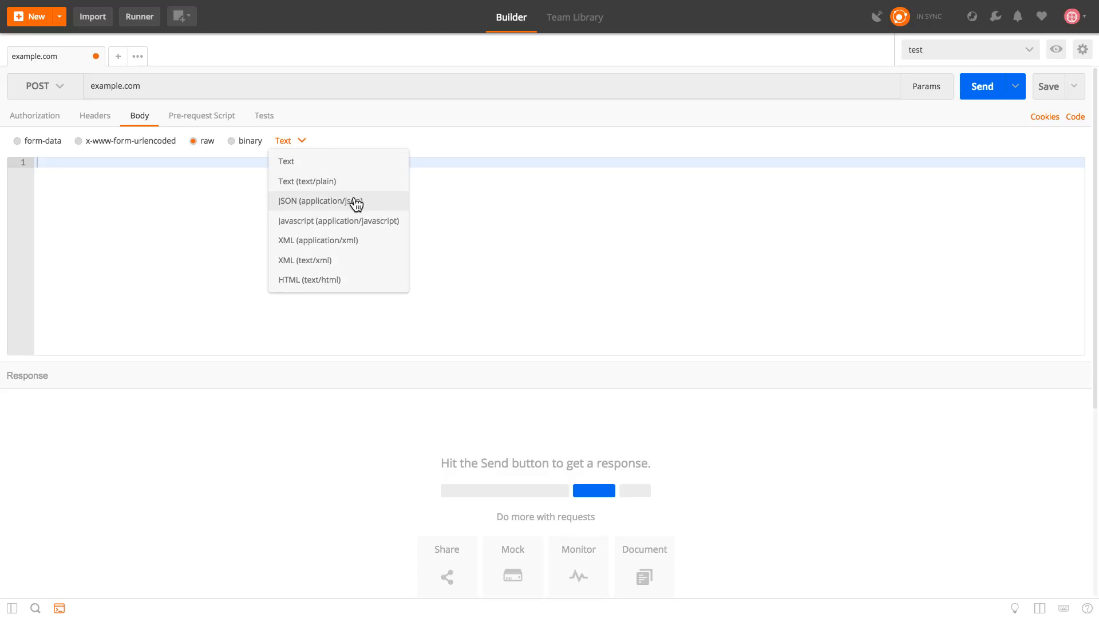
pyautogui.click(319, 201)
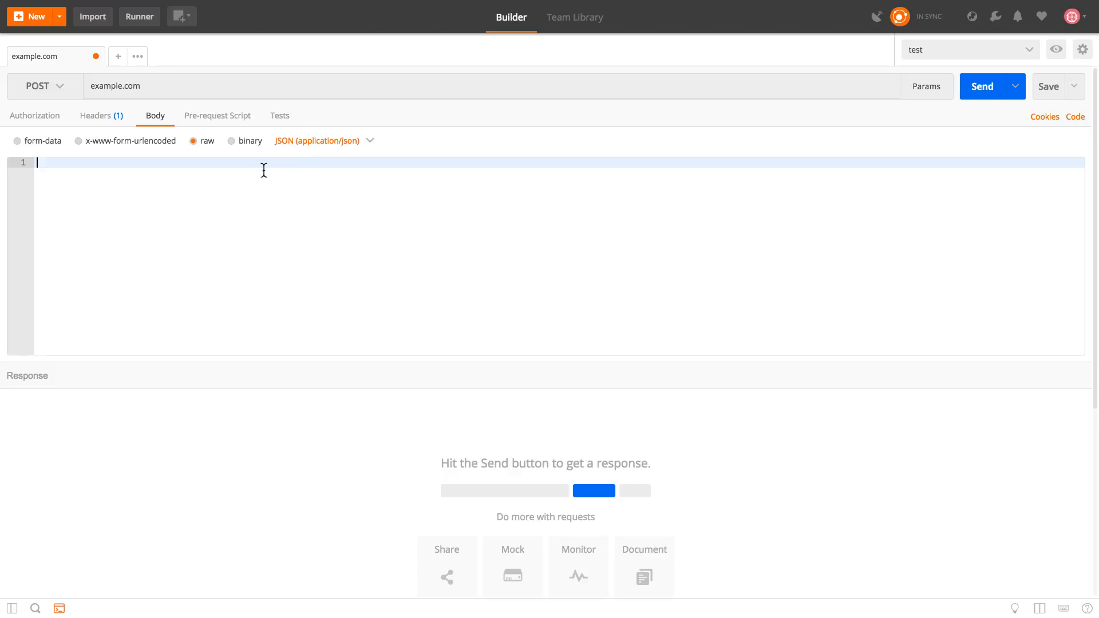
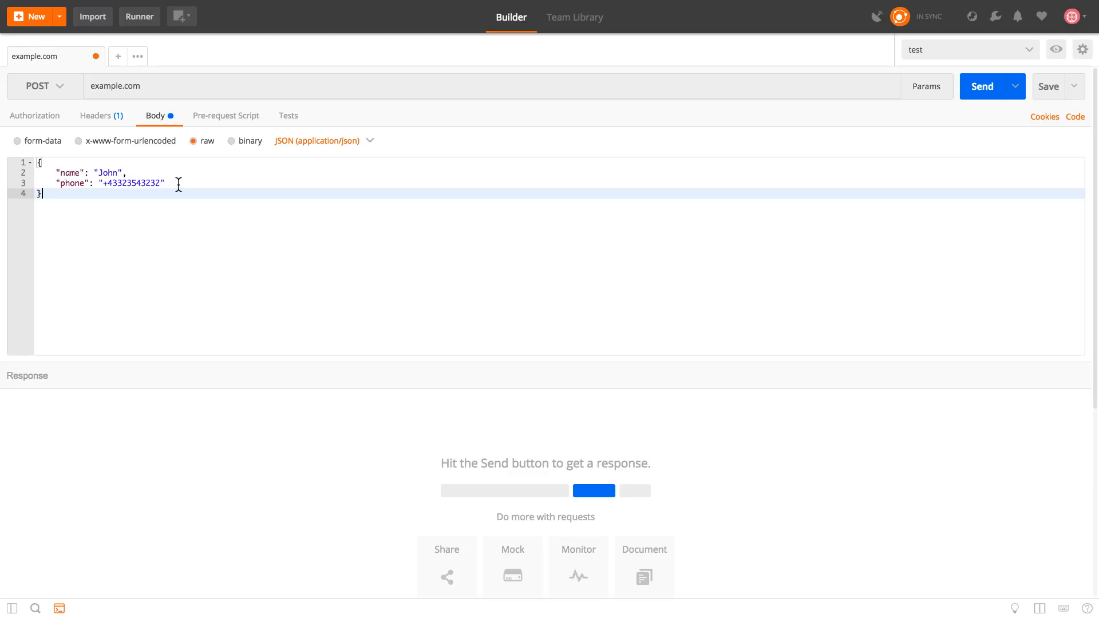
pyautogui.moveTo(141, 192)
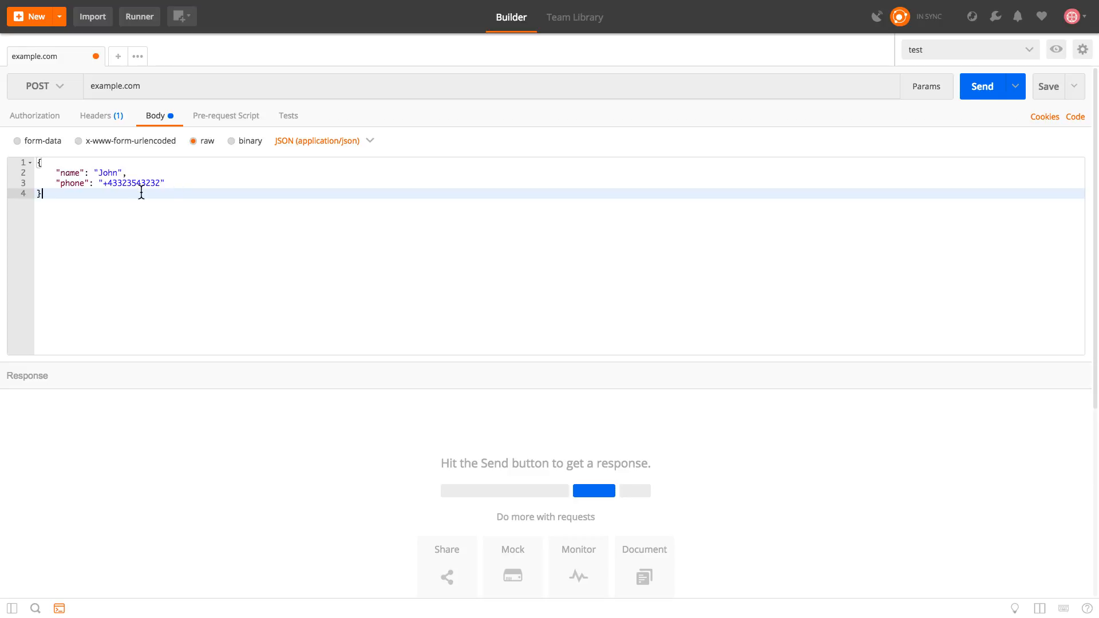
pyautogui.moveTo(157, 205)
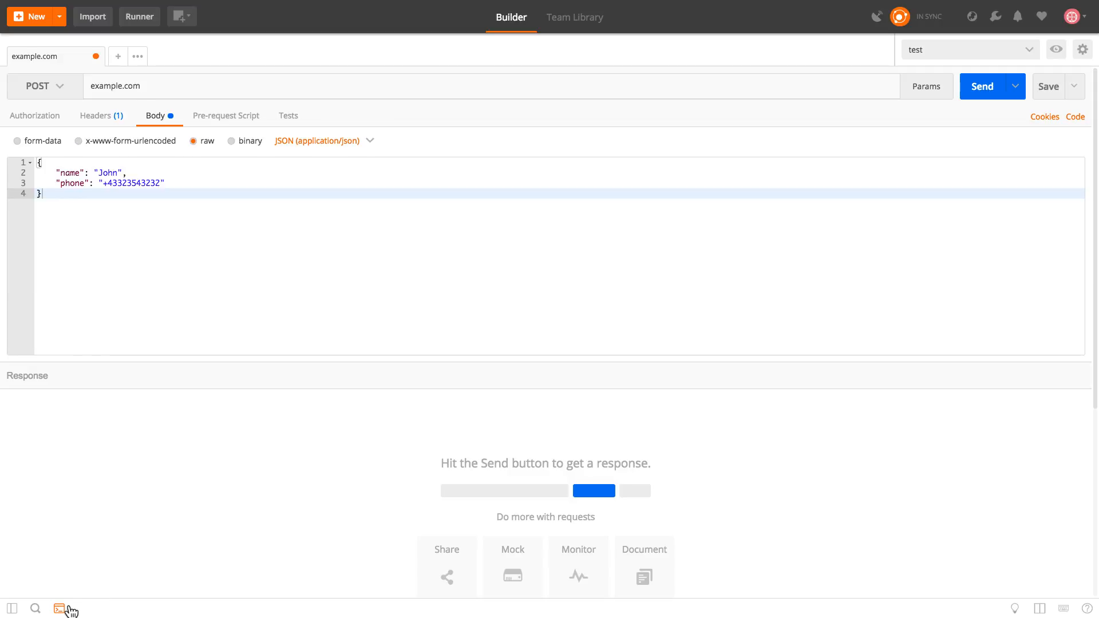
pyautogui.moveTo(67, 608)
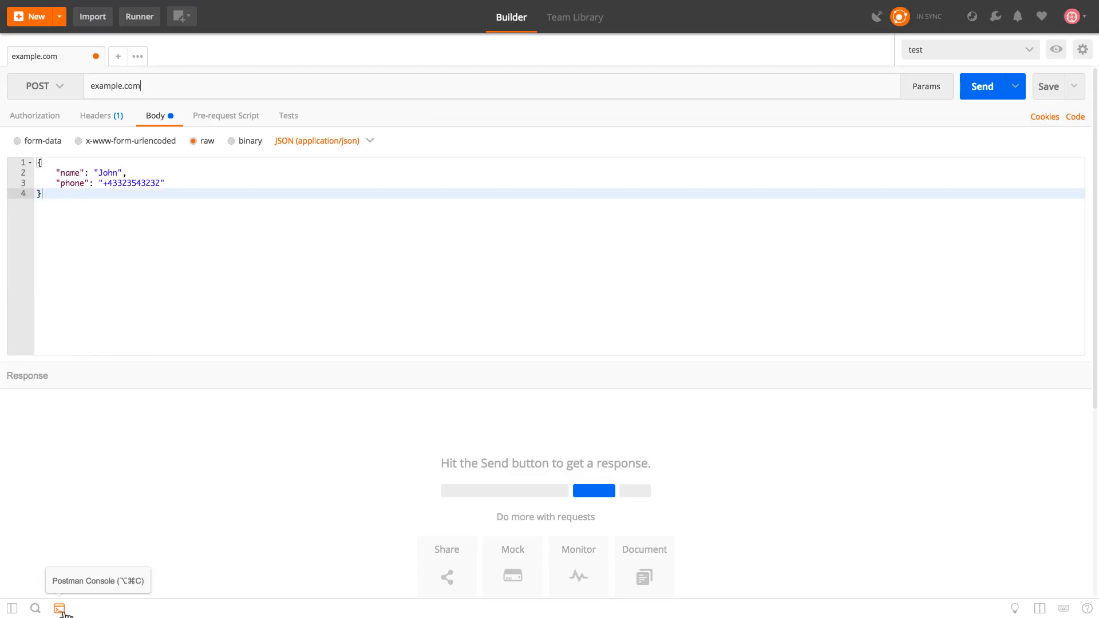
pyautogui.moveTo(115, 569)
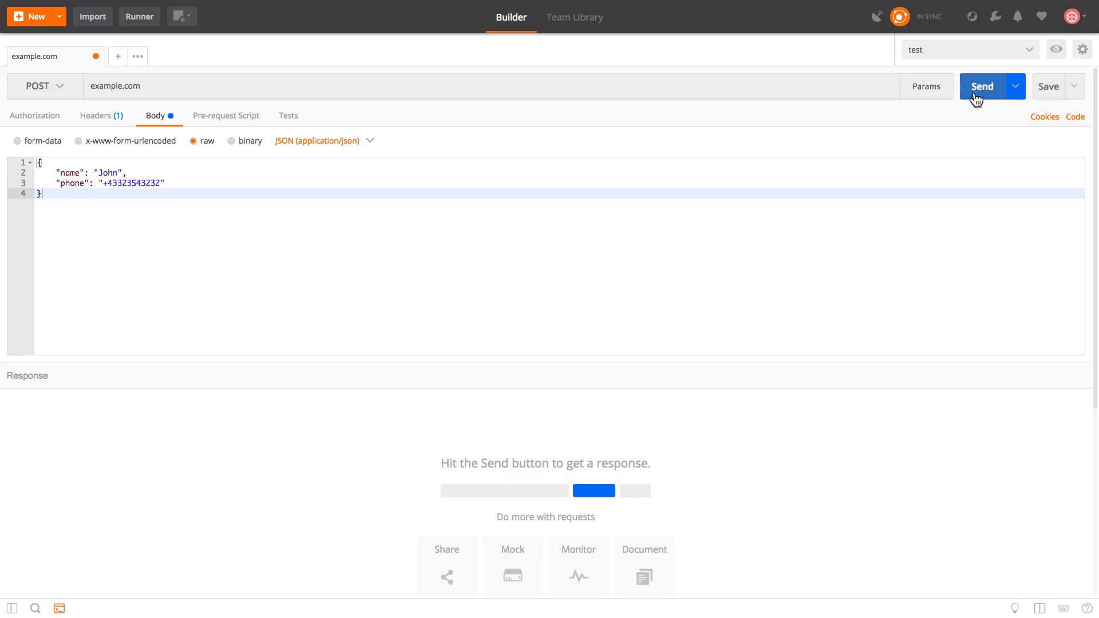
# Send the POST request and inspect the sent request body in the console log.
pyautogui.click(981, 86)
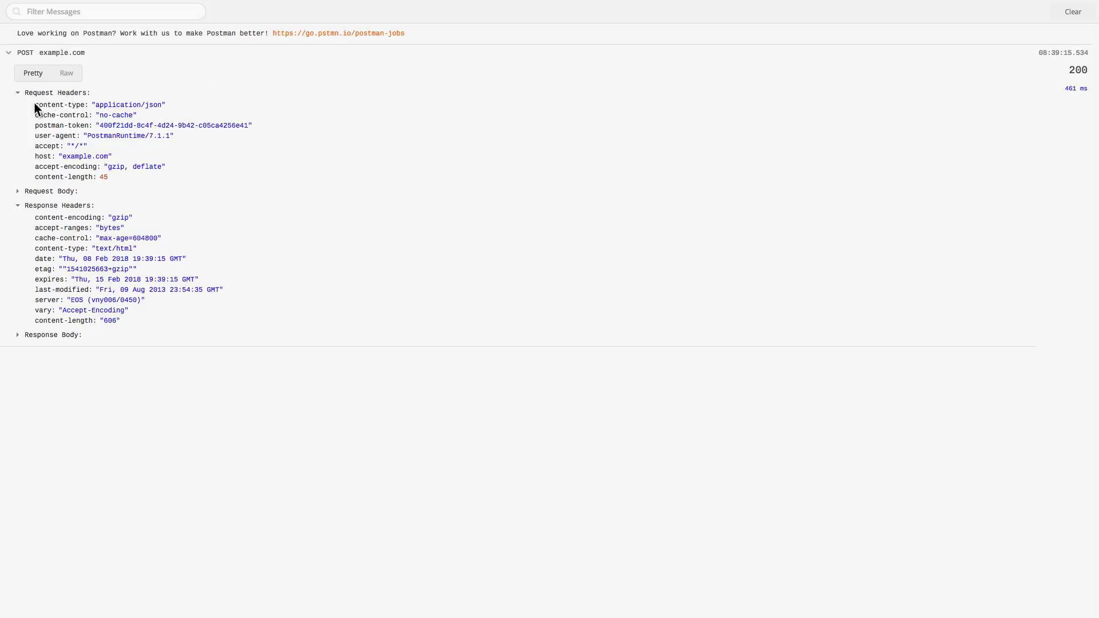
pyautogui.moveTo(123, 115)
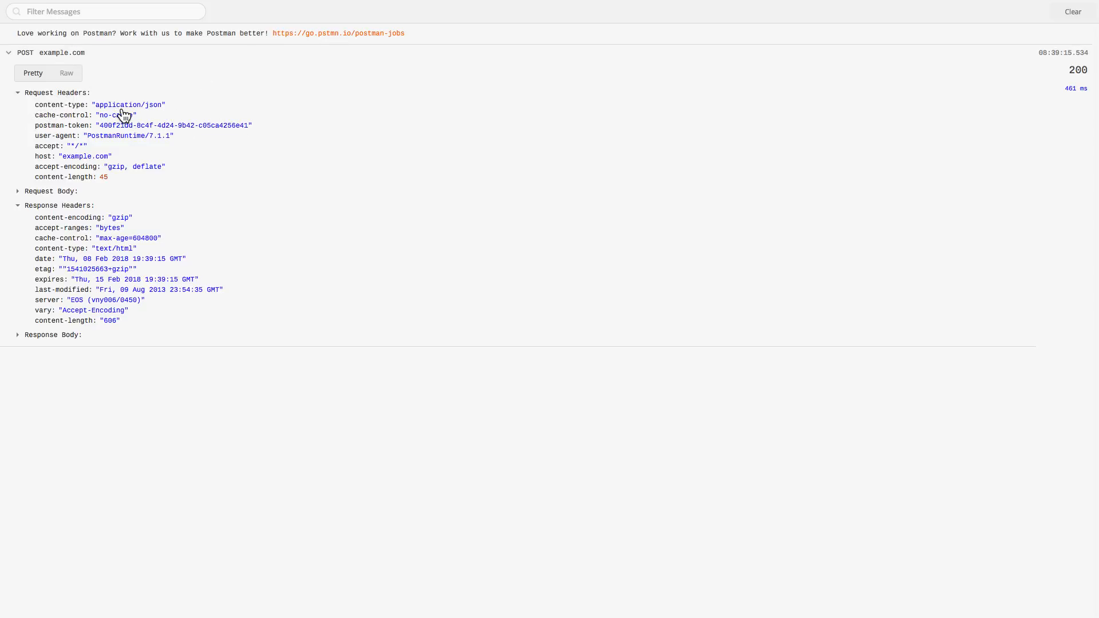
pyautogui.moveTo(162, 113)
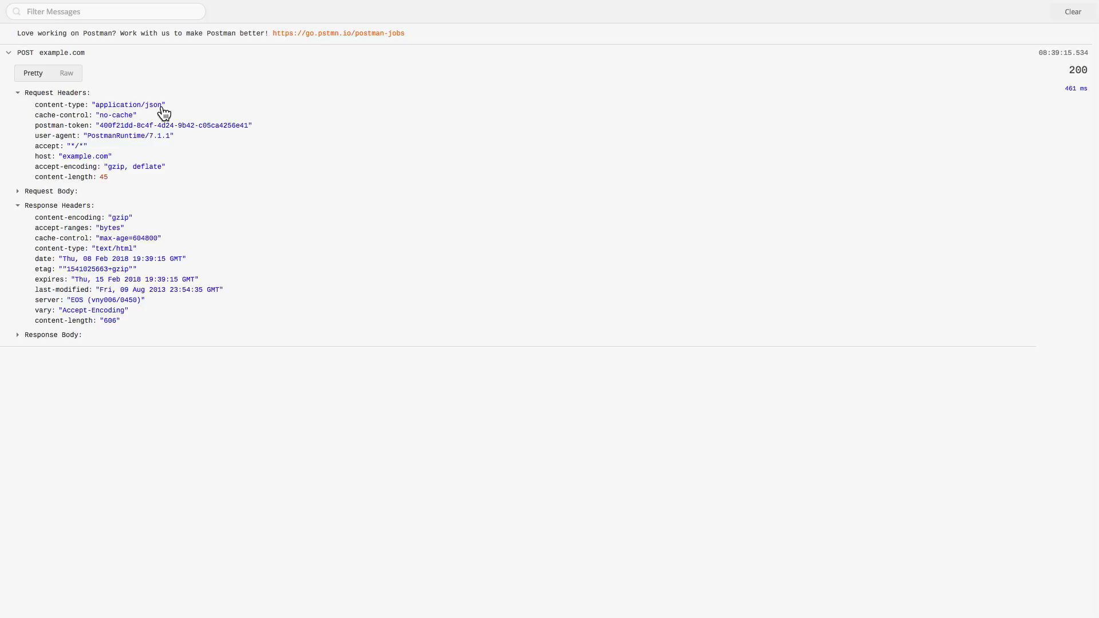
pyautogui.click(17, 191)
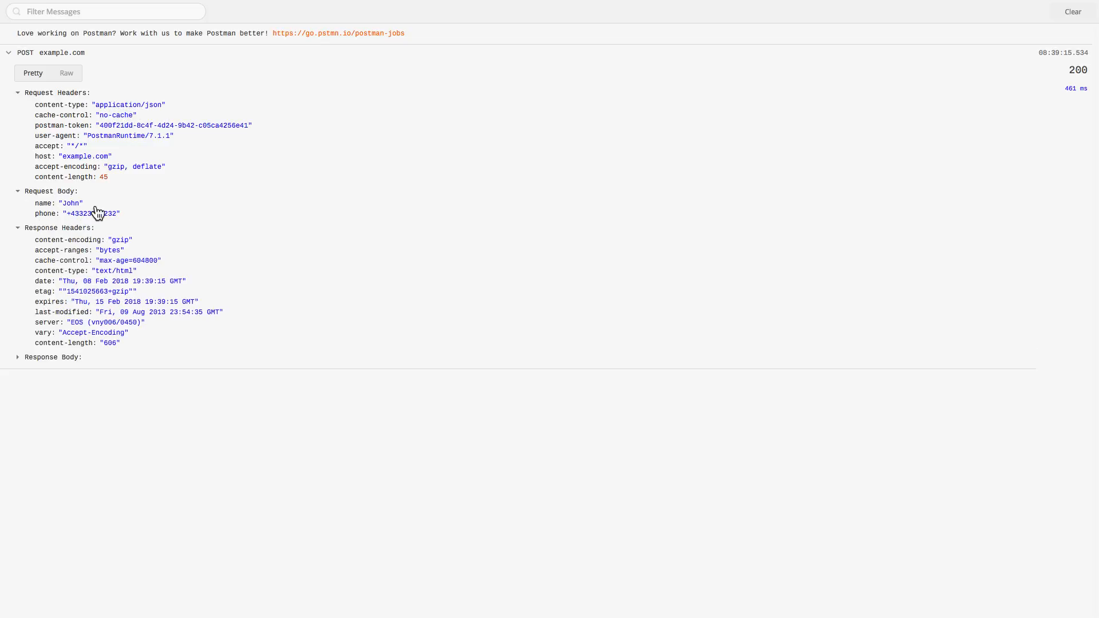
pyautogui.moveTo(56, 204)
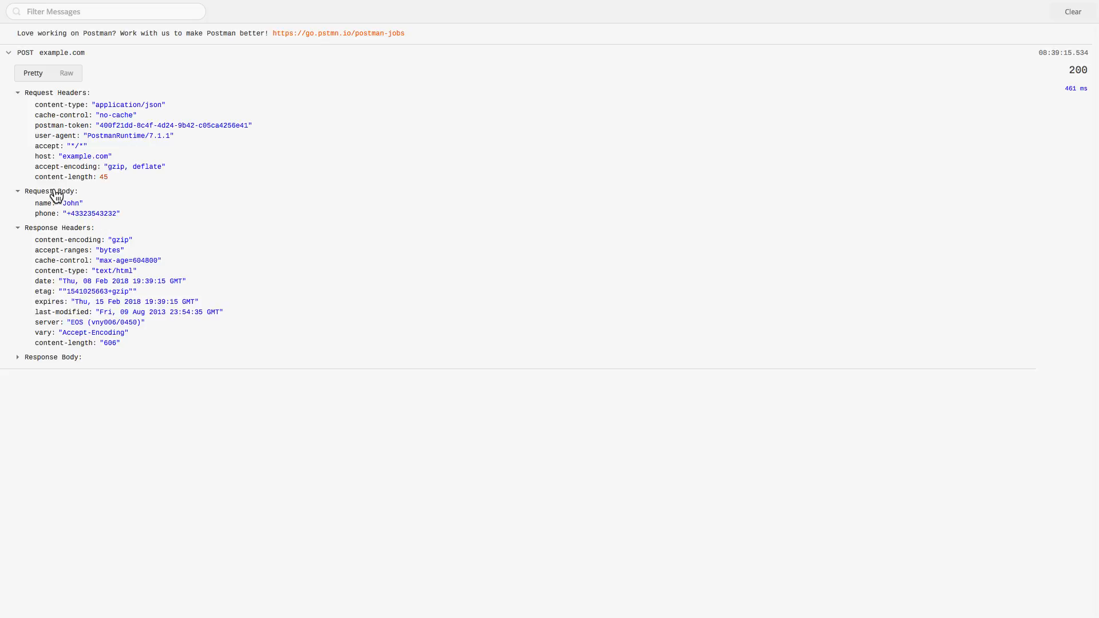
pyautogui.click(17, 191)
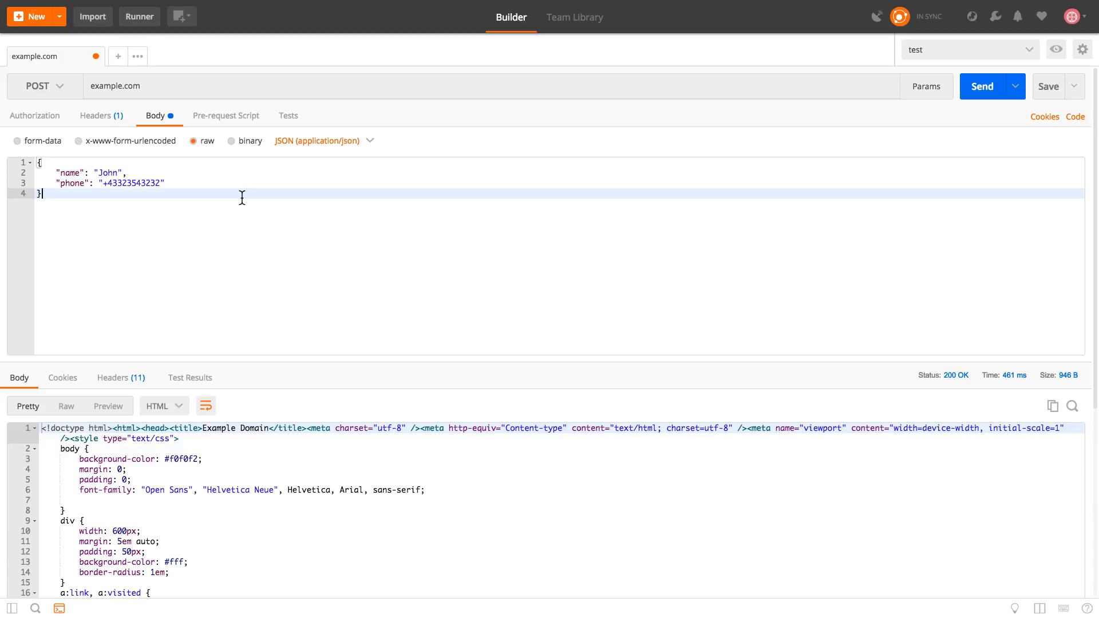
pyautogui.moveTo(227, 125)
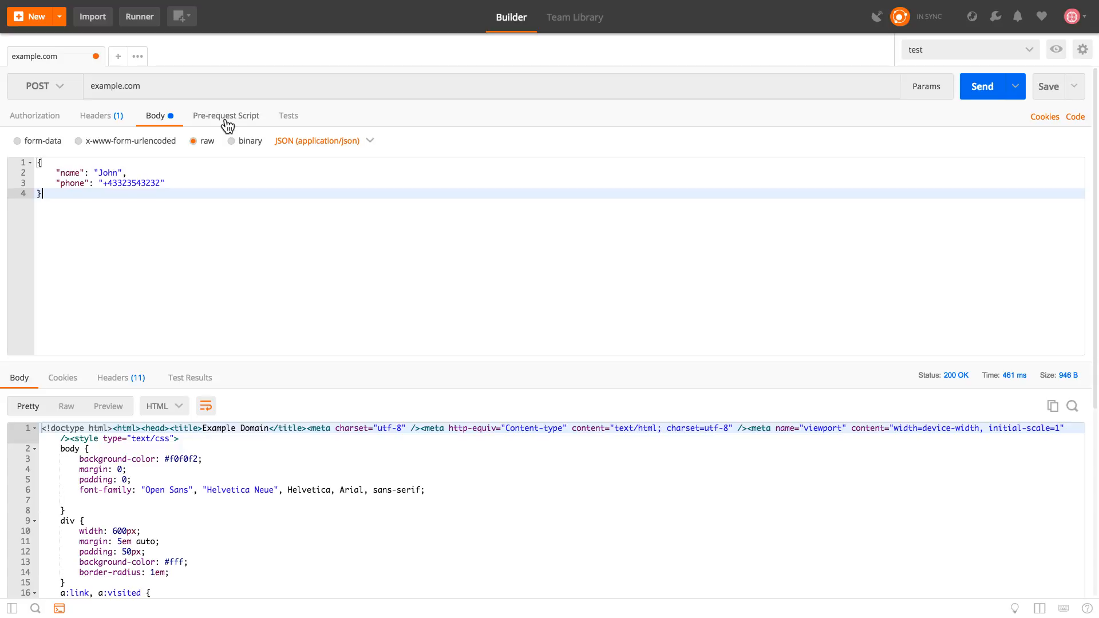
# Insert the 'Set an environment variable' snippet into the pre-request script with key name.
pyautogui.click(226, 115)
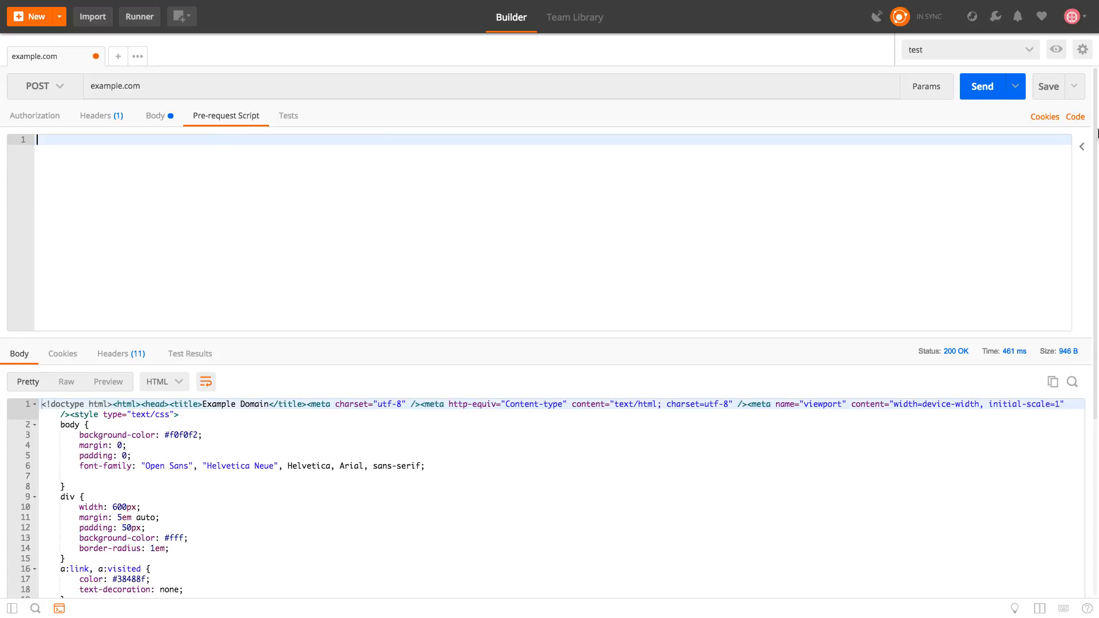
pyautogui.click(1086, 147)
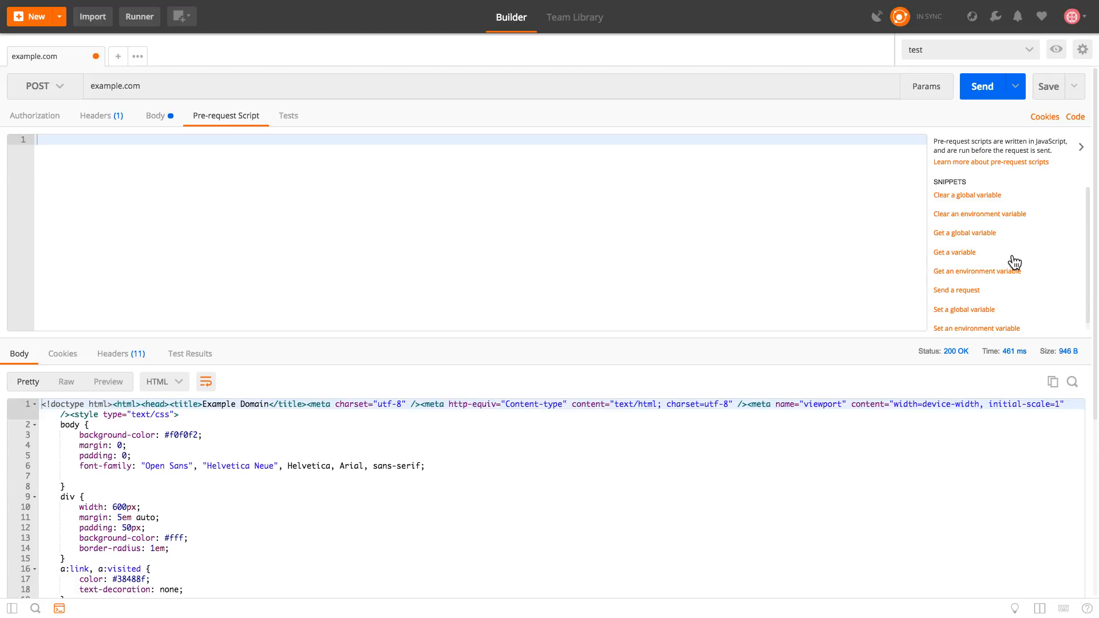
pyautogui.scroll(-3)
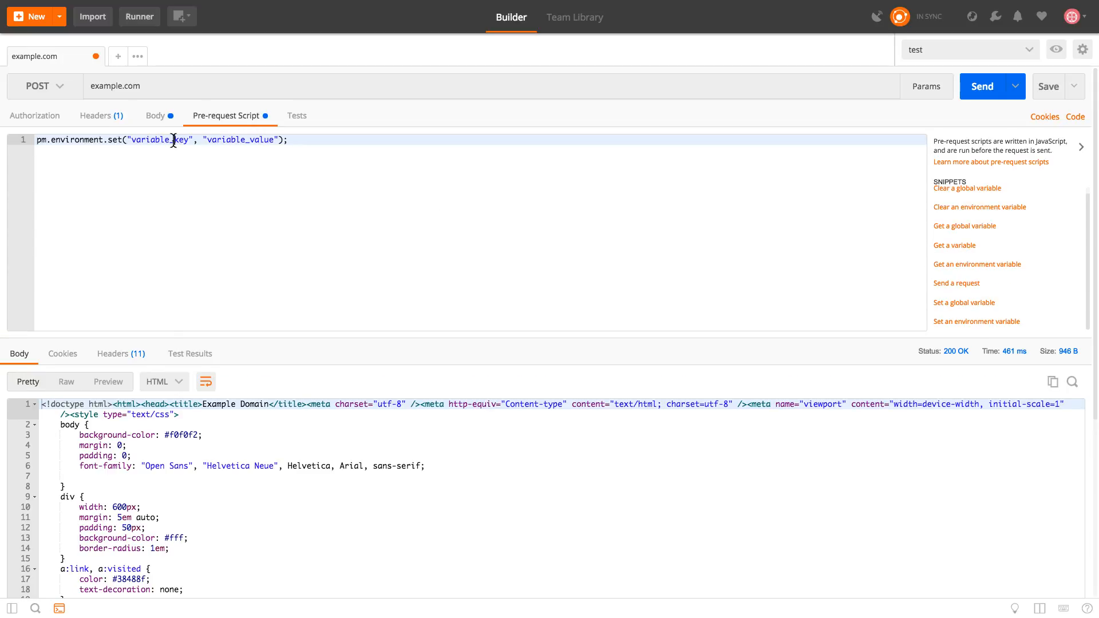
pyautogui.write('nam')
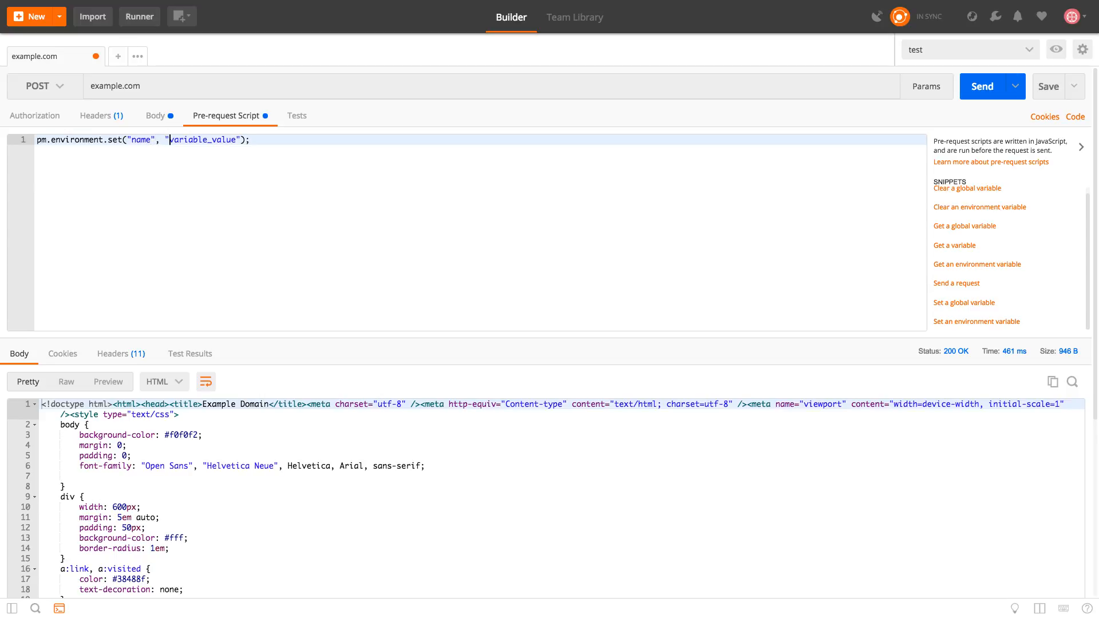
# Set the snippet's value to John Doe and return to the request body.
pyautogui.doubleClick(203, 140)
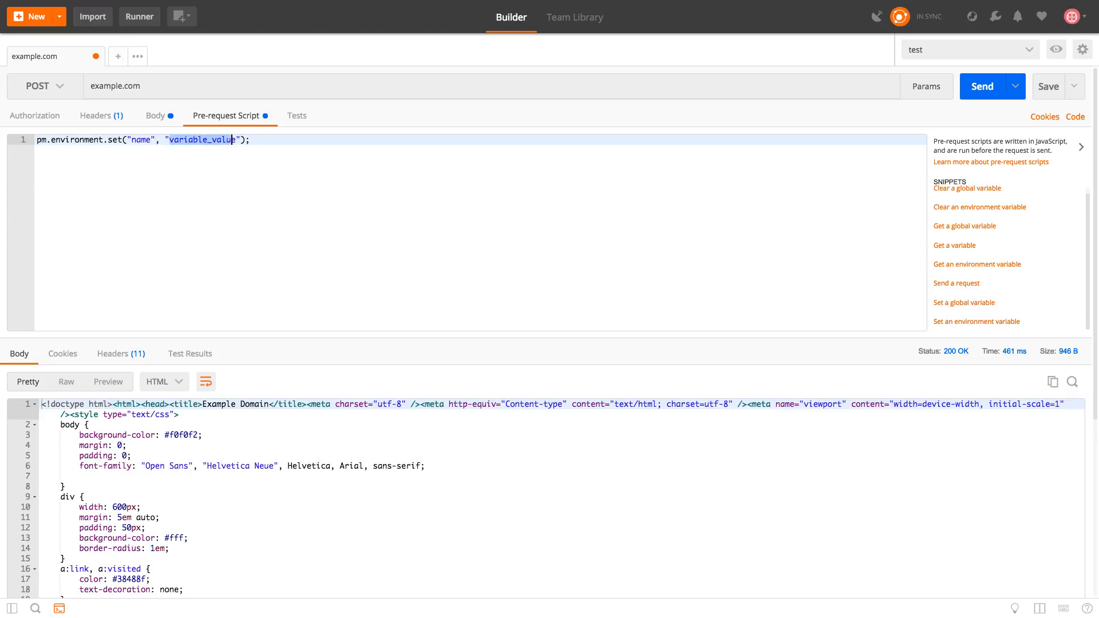
pyautogui.write('J')
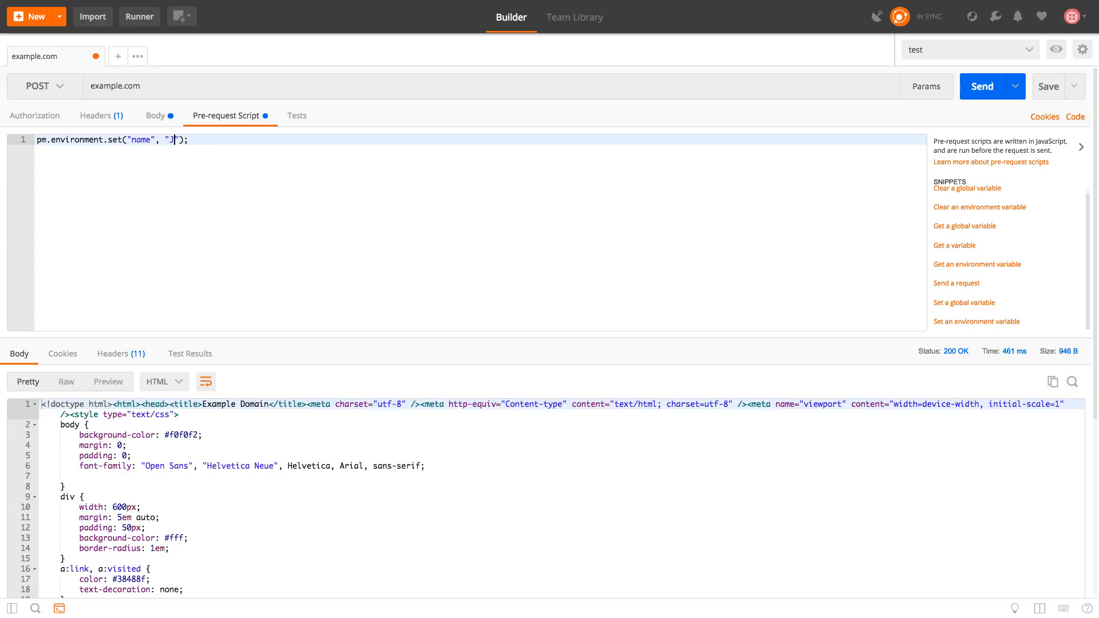
pyautogui.write('ohn Doe')
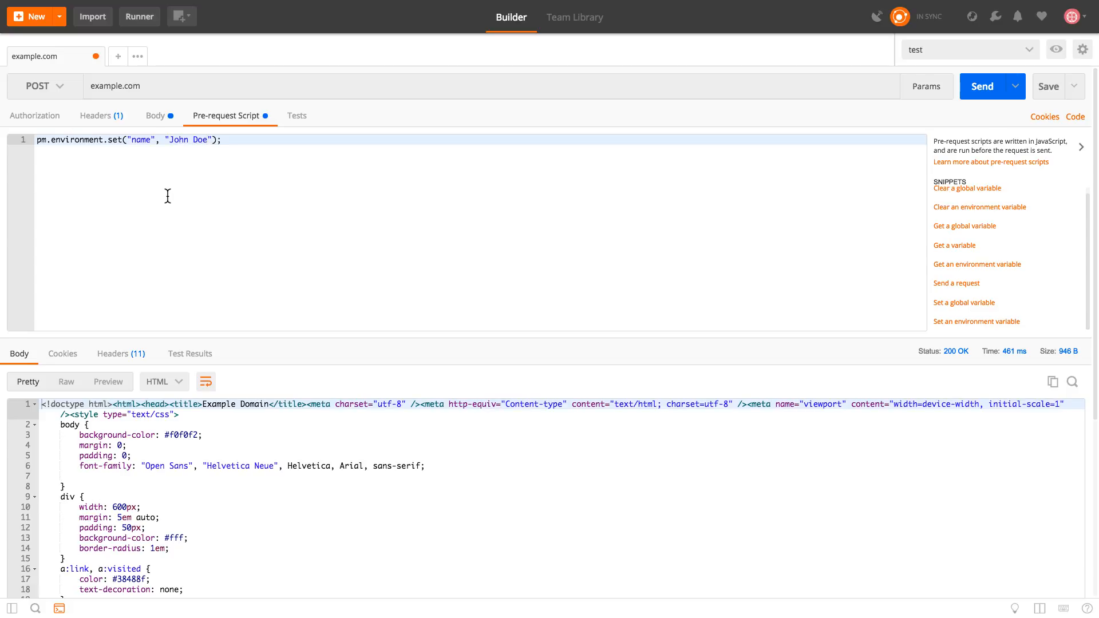
pyautogui.doubleClick(142, 139)
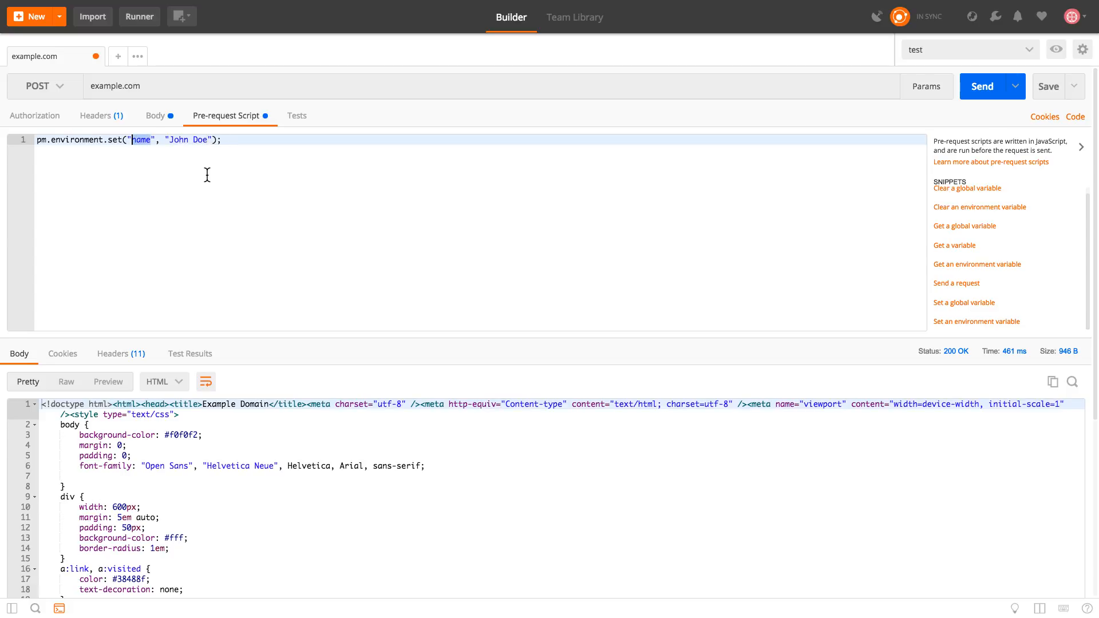
pyautogui.click(155, 115)
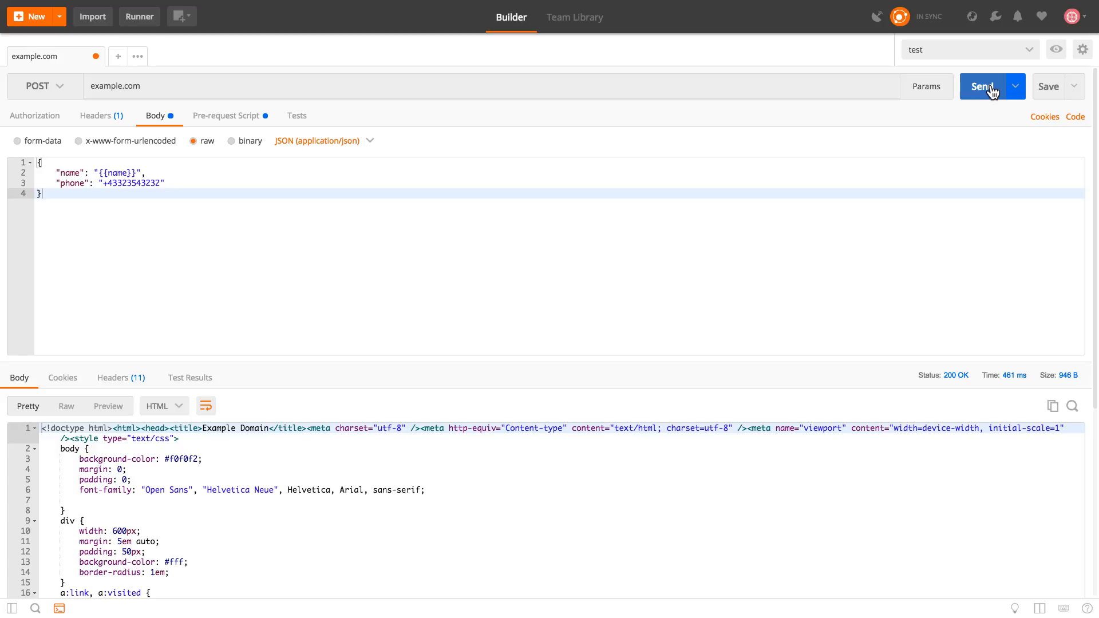
# Resend the request with the {{name}} body and review the pre-request script.
pyautogui.click(984, 86)
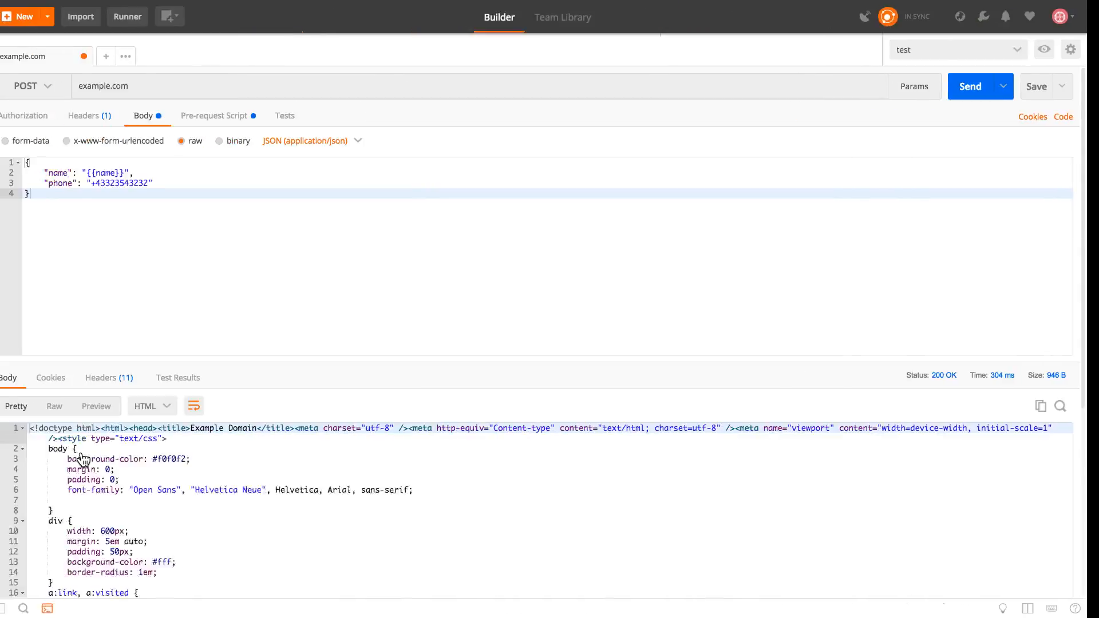
pyautogui.click(214, 115)
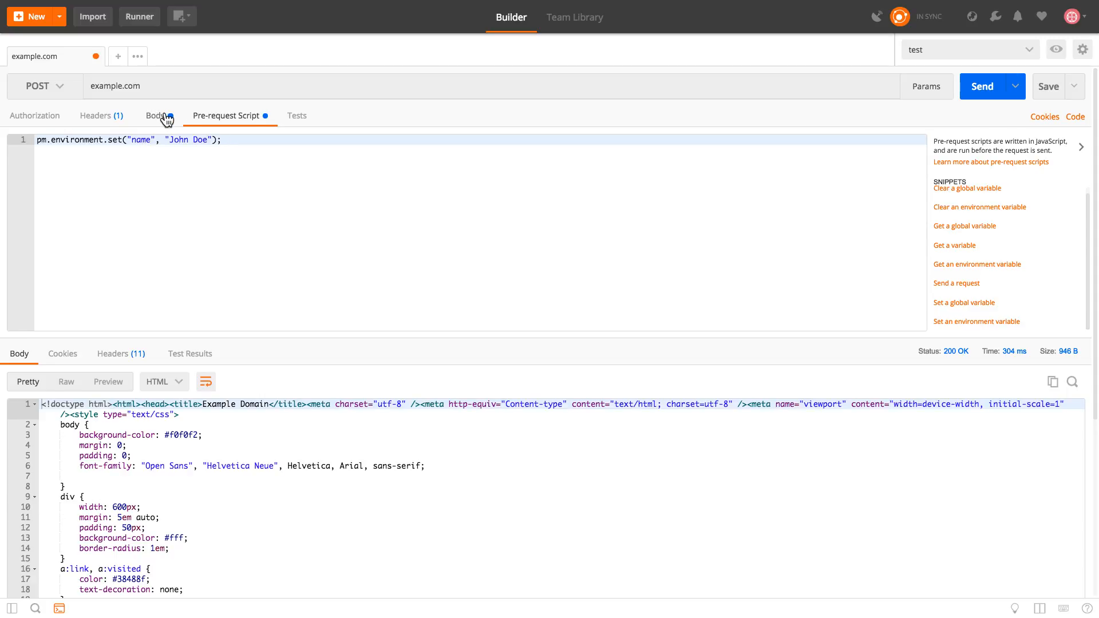
# Start a nested address object in the JSON body with street Test and a number key.
pyautogui.click(154, 116)
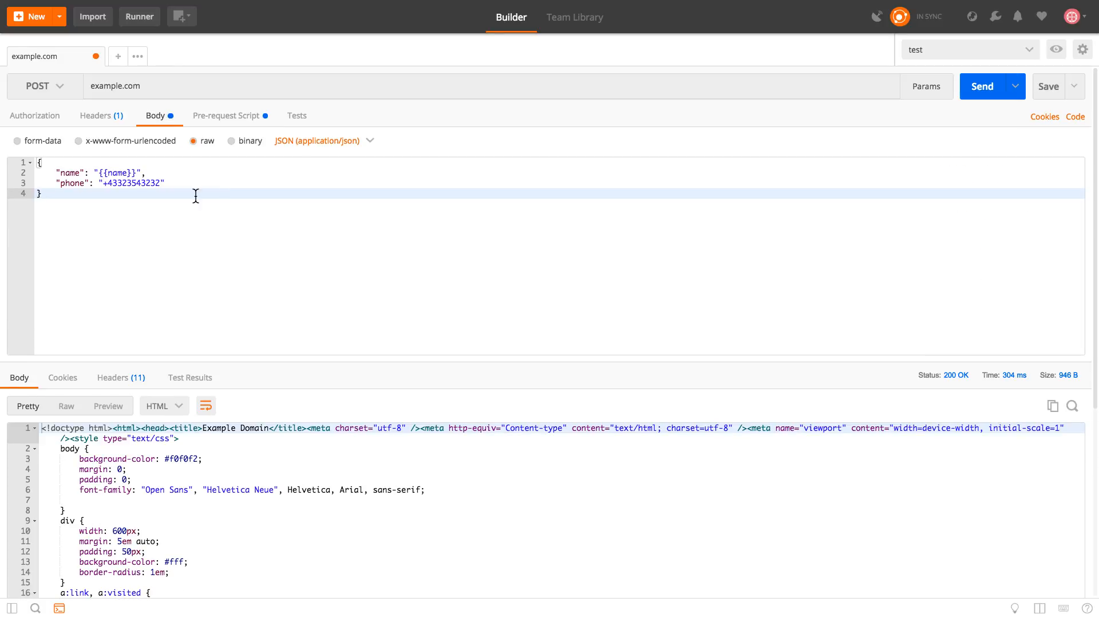
pyautogui.write(',')
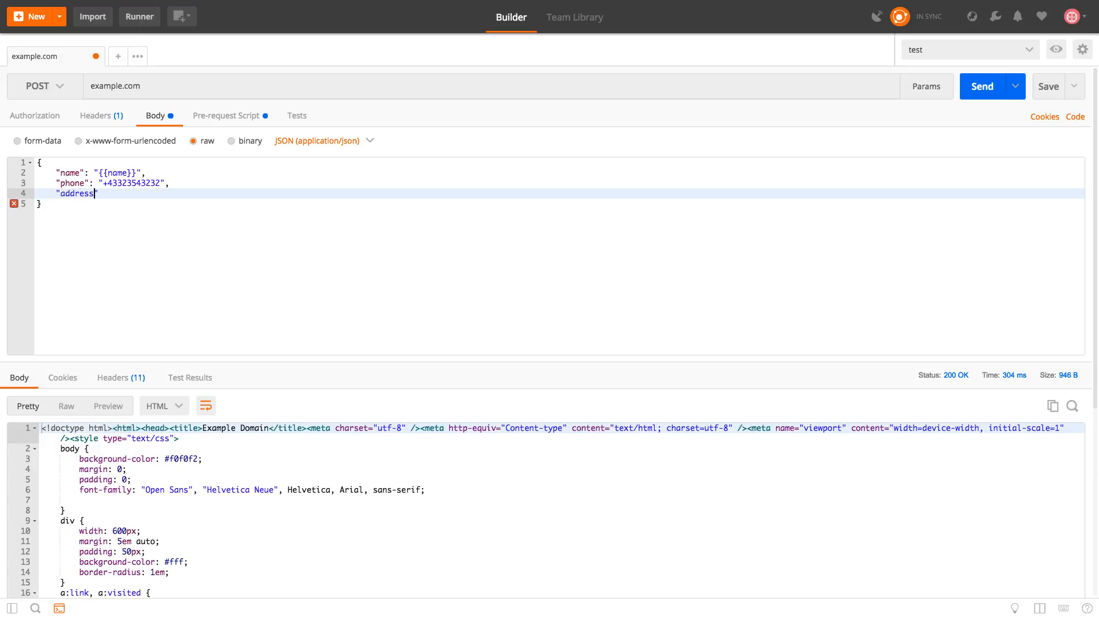
pyautogui.write('": {')
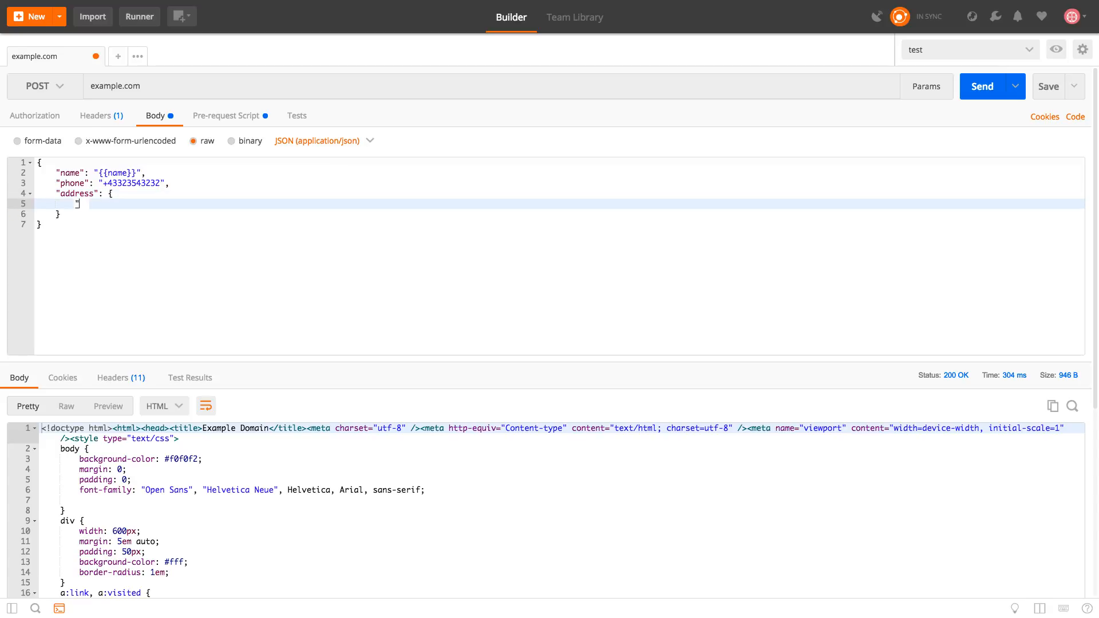
pyautogui.write('str')
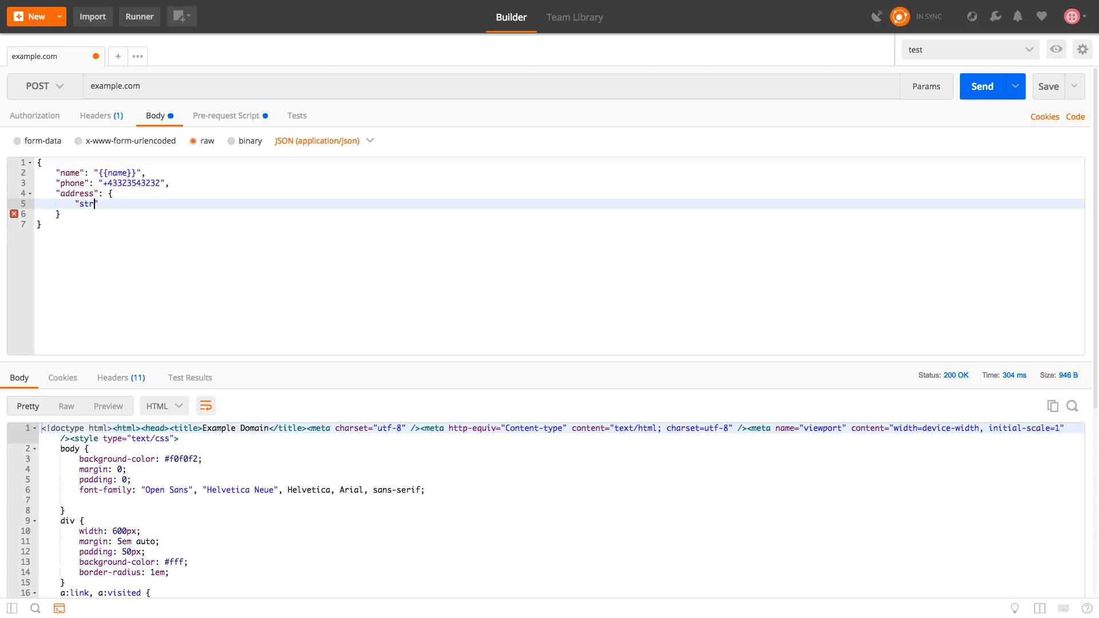
pyautogui.write('eet": "')
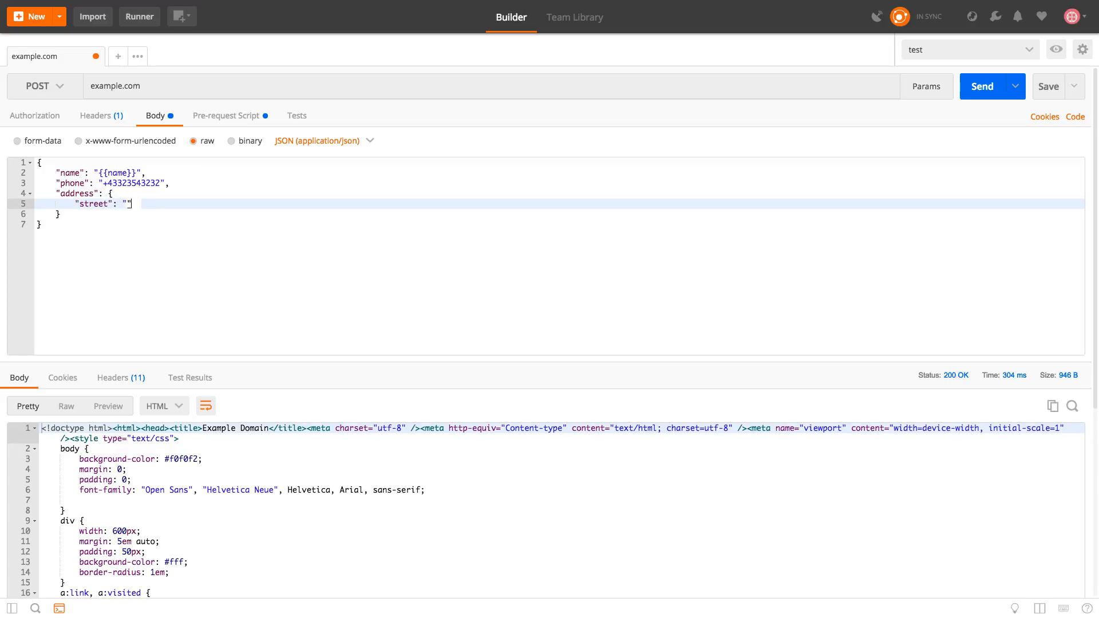
pyautogui.write('Test')
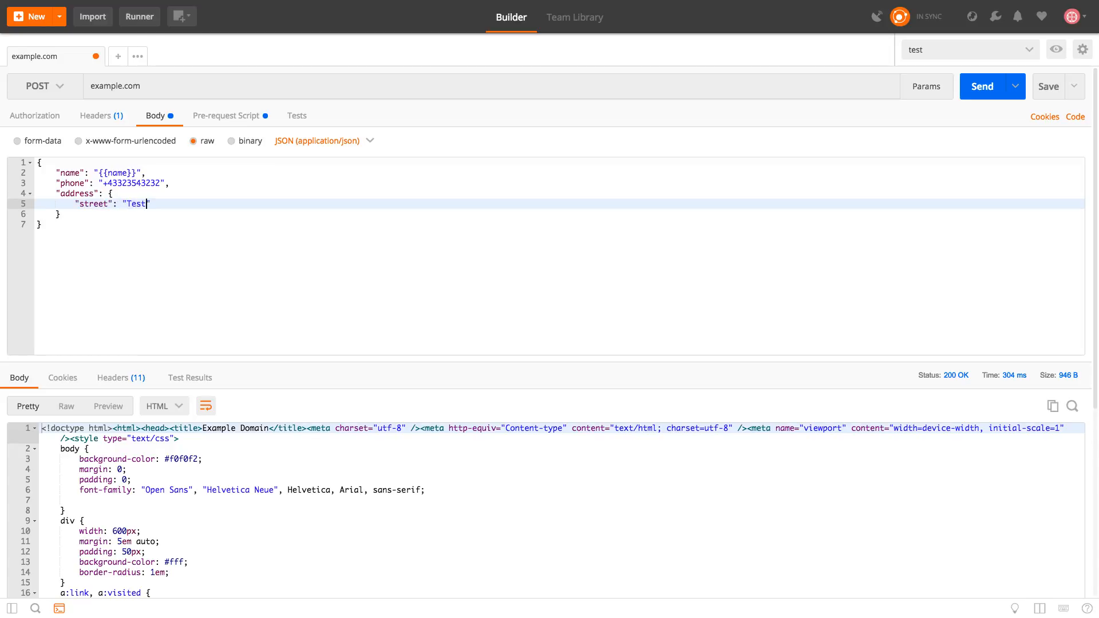
pyautogui.write(',')
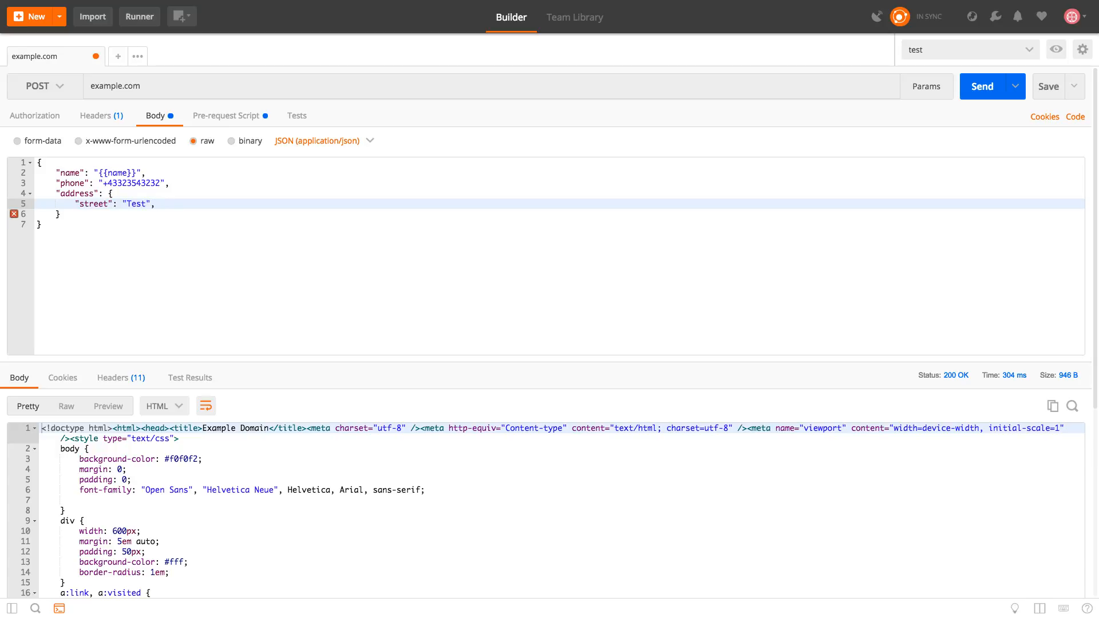
pyautogui.write('"nu')
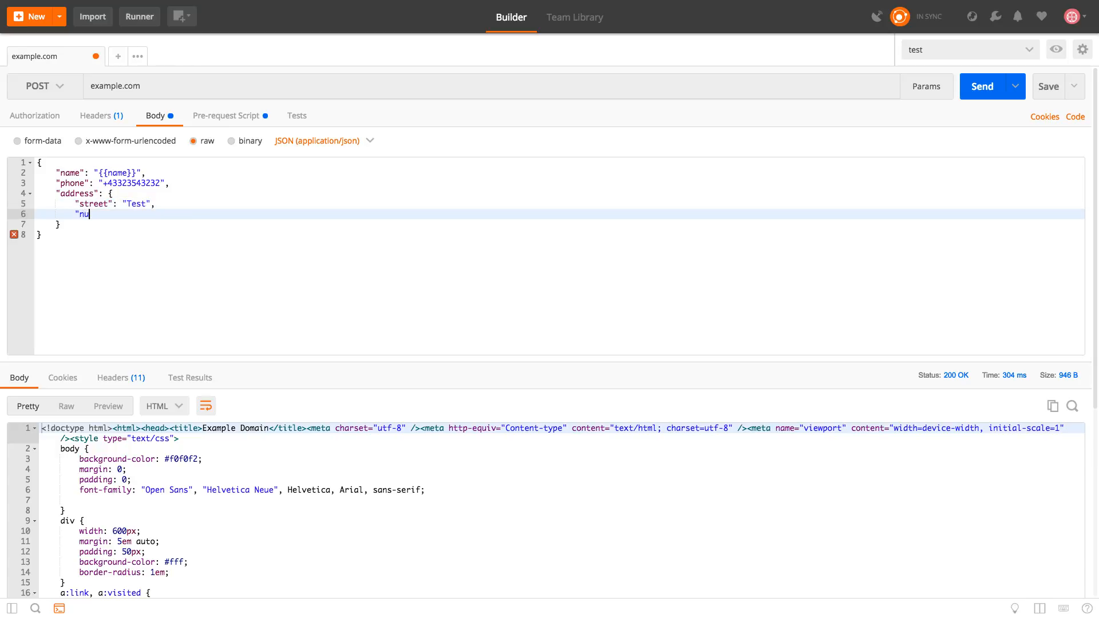
pyautogui.write('mber":')
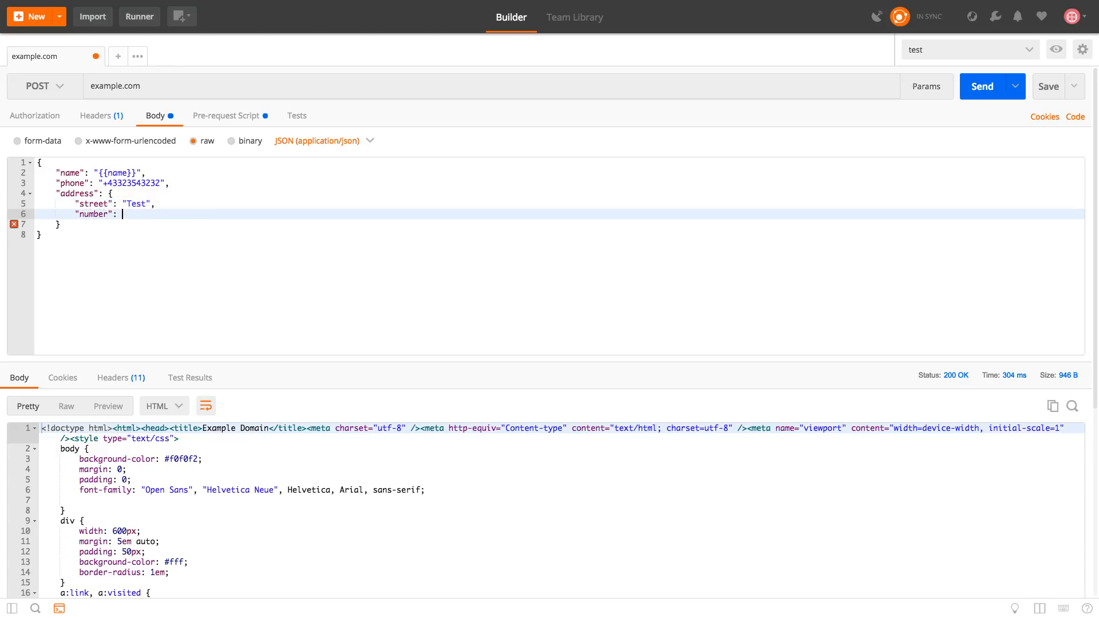
pyautogui.write('""')
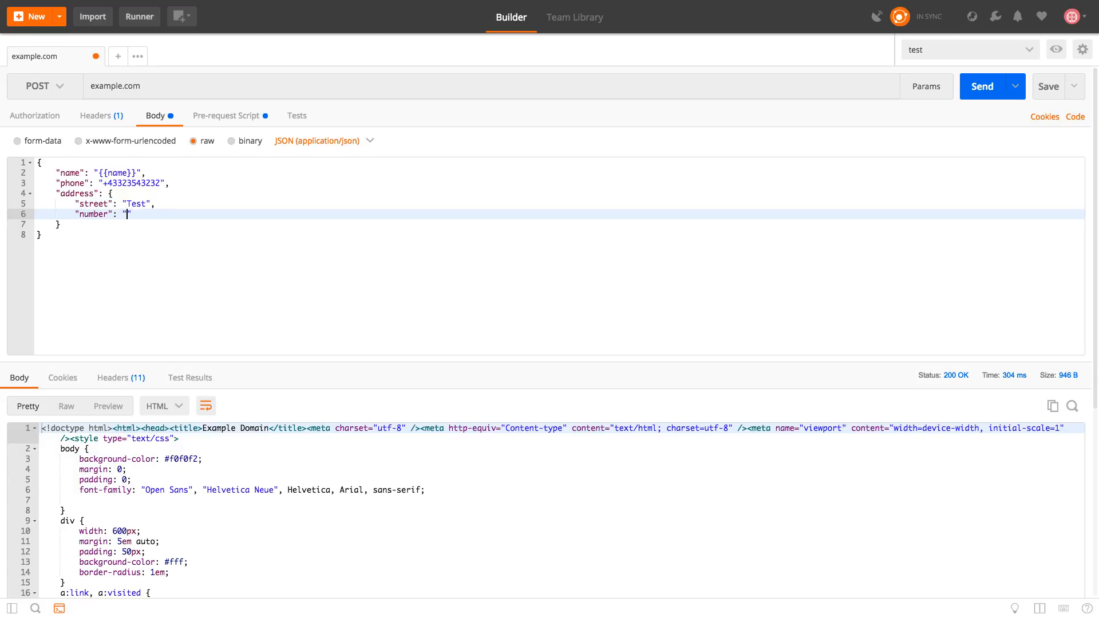
# Complete the address object with number 53 and zipCode 678567.
pyautogui.write('53,')
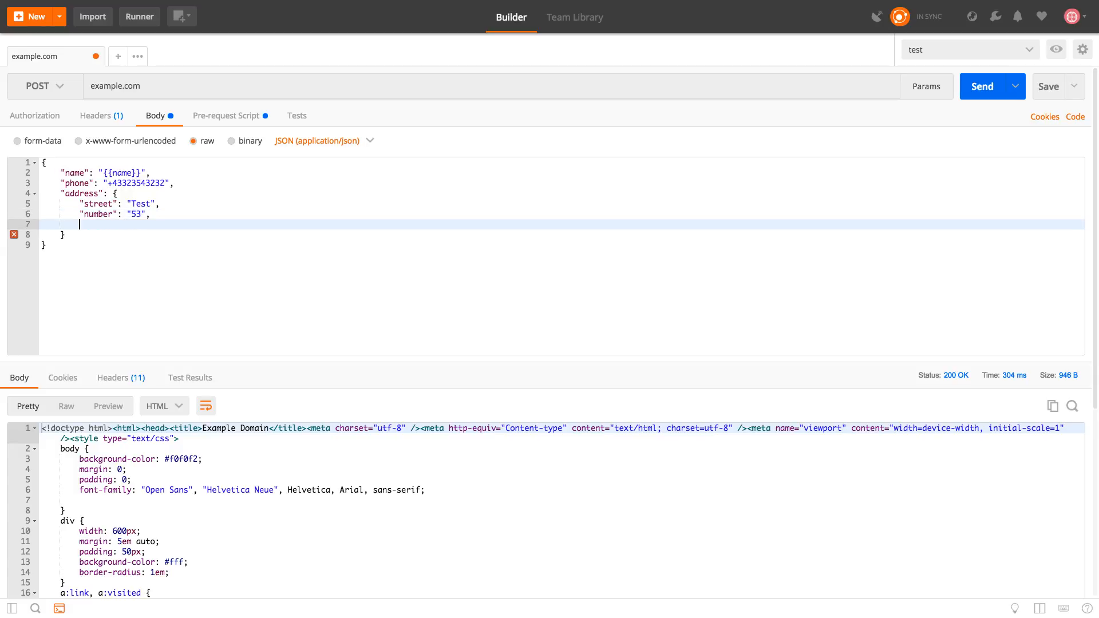
pyautogui.write('"')
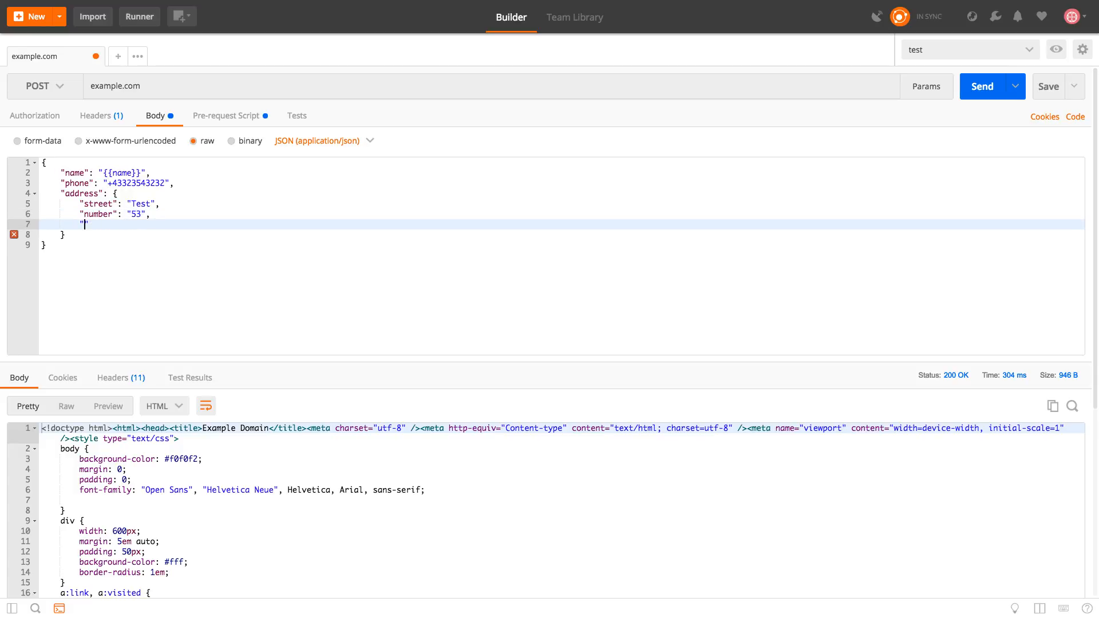
pyautogui.write('zip')
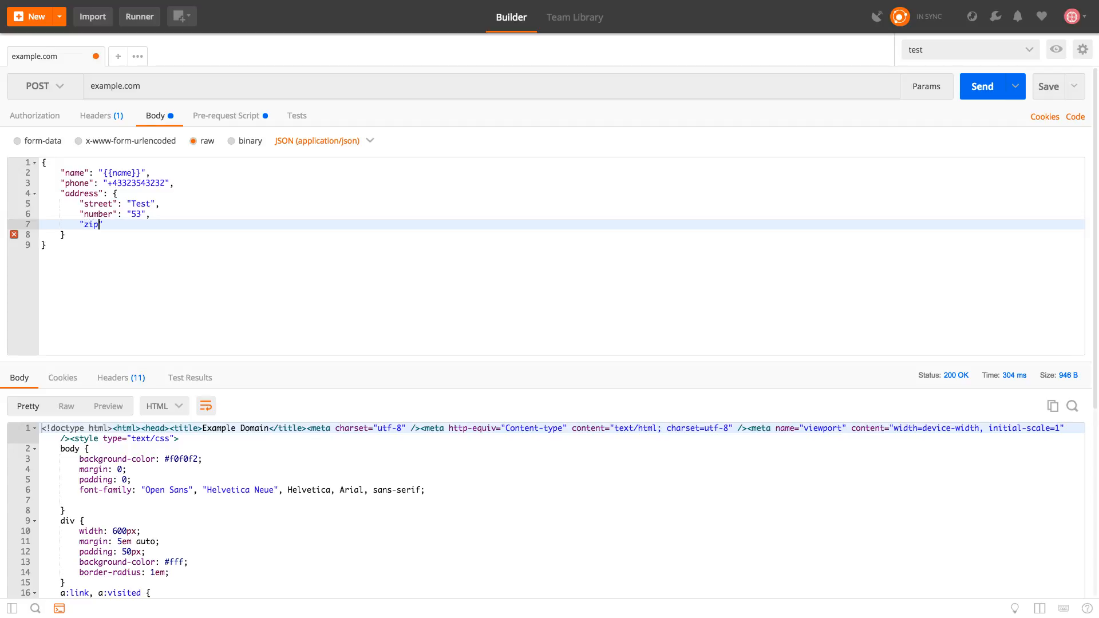
pyautogui.write('Code')
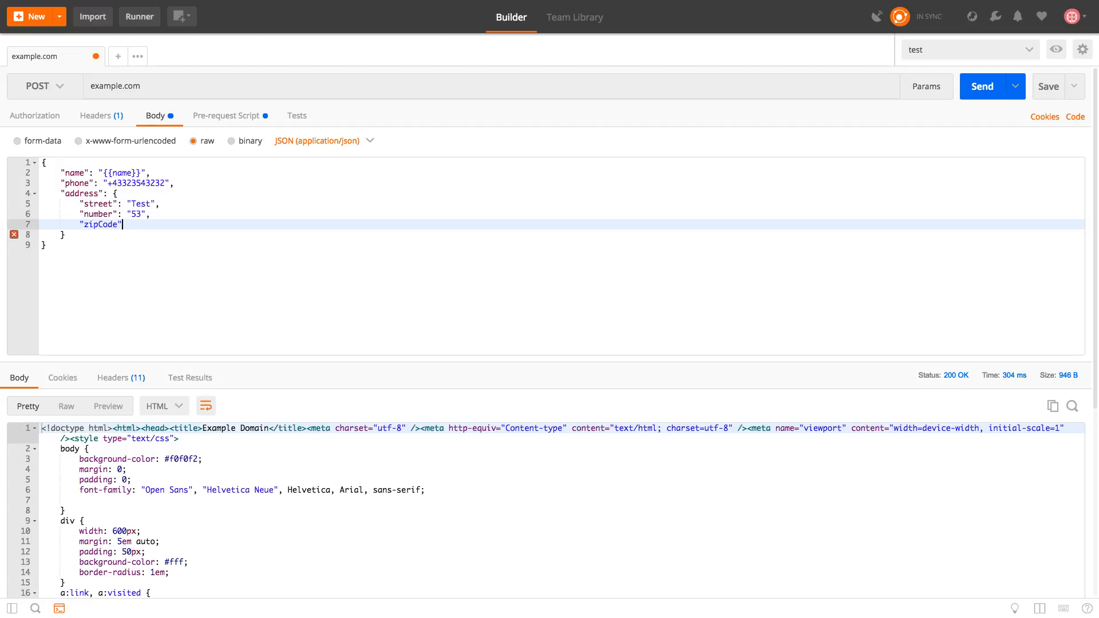
pyautogui.write(': "')
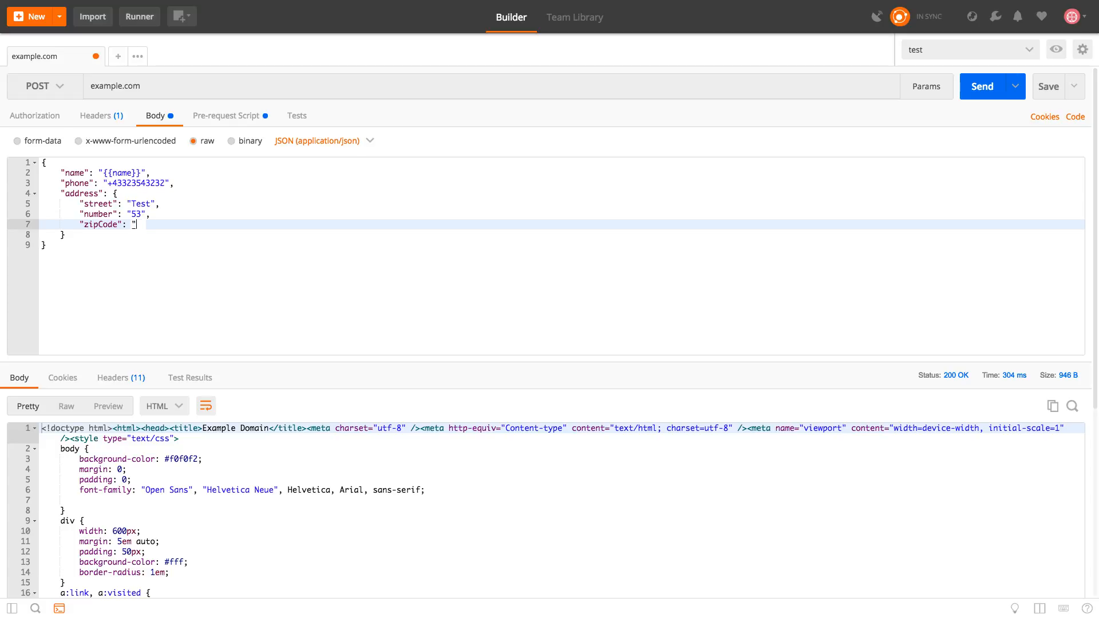
pyautogui.write('6')
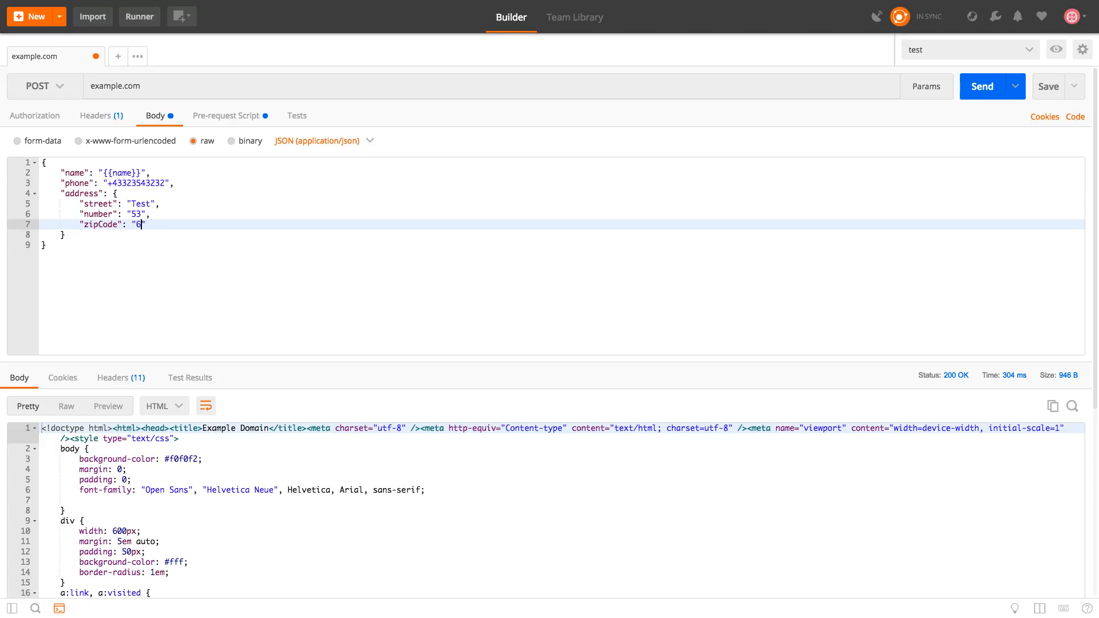
pyautogui.write('78567')
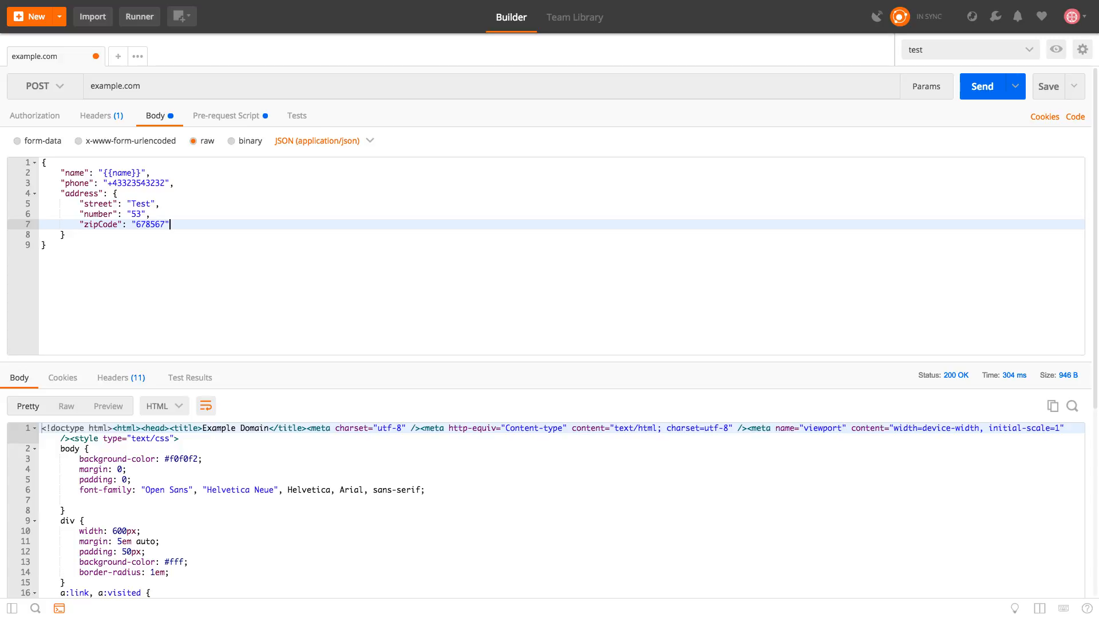
pyautogui.click(142, 204)
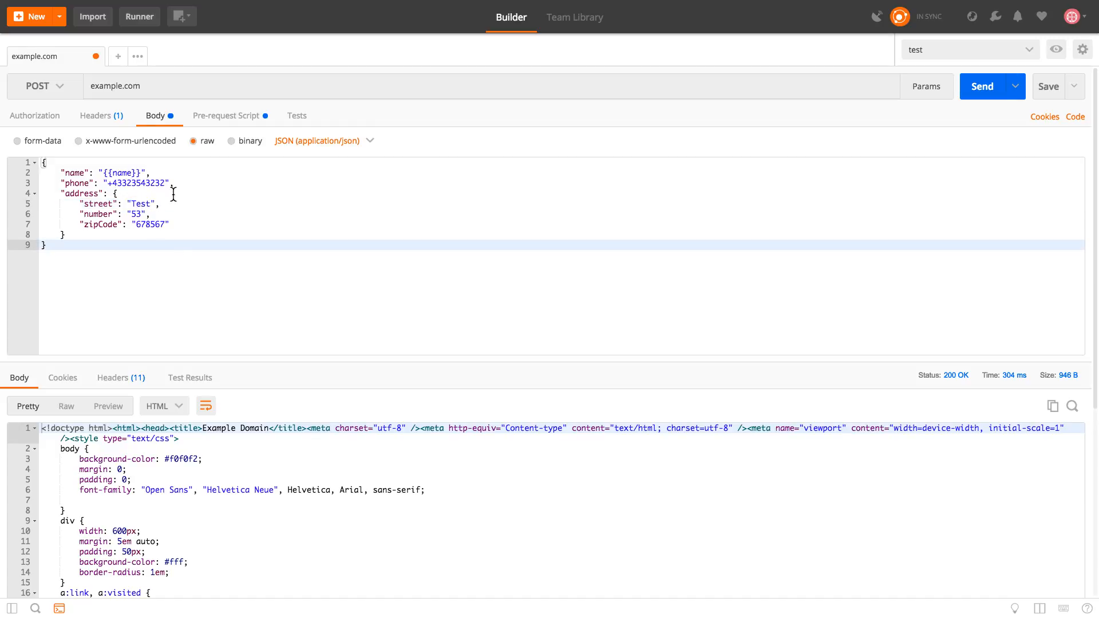
pyautogui.moveTo(174, 183)
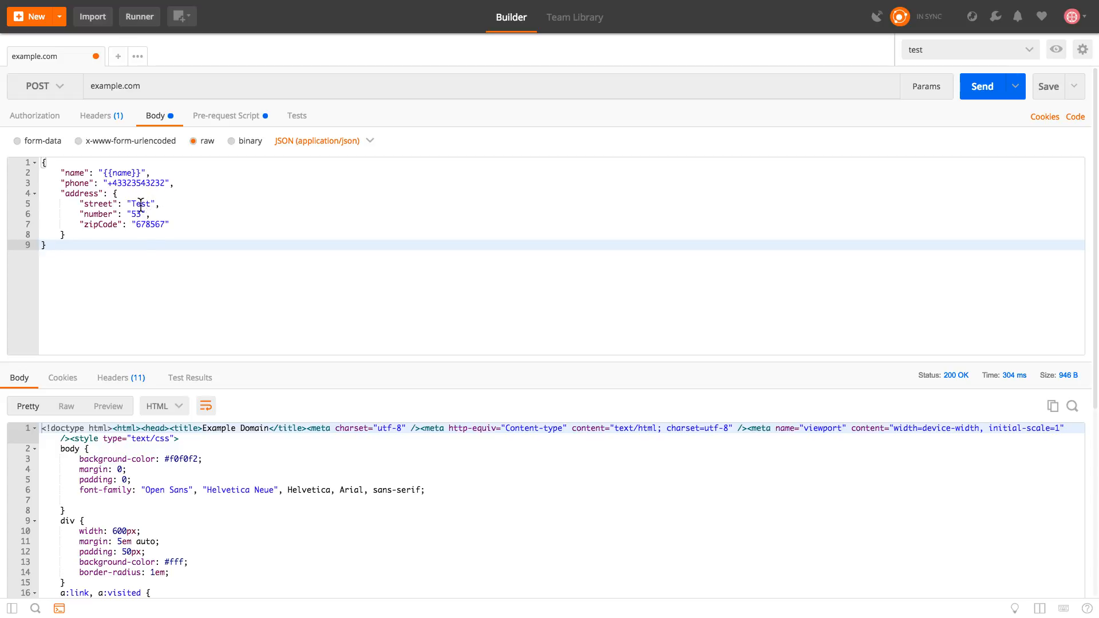
pyautogui.moveTo(236, 132)
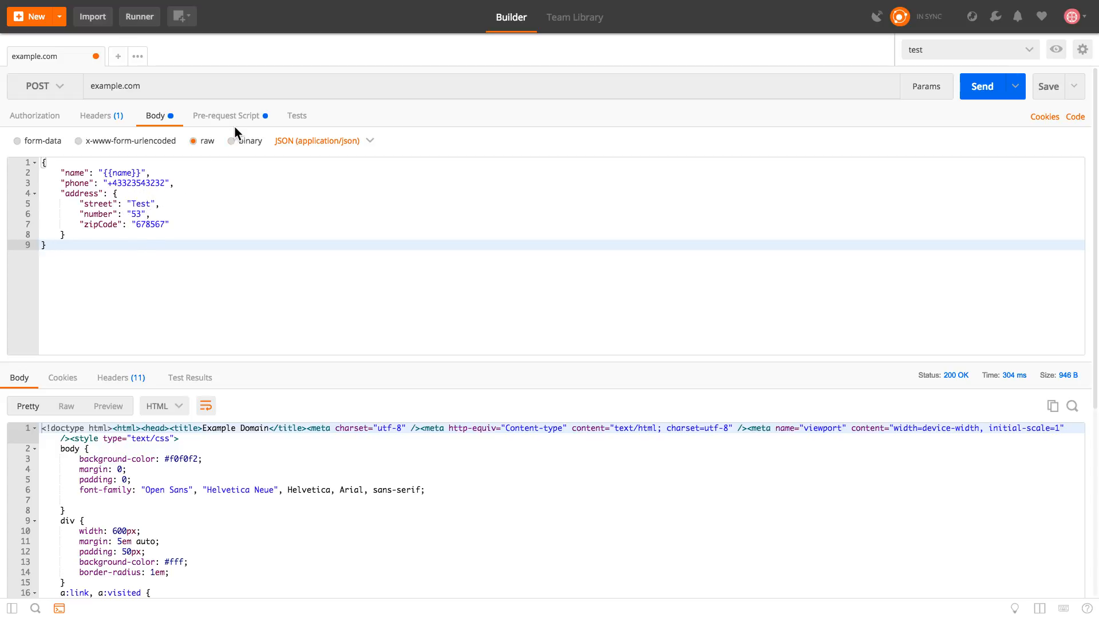
pyautogui.click(226, 115)
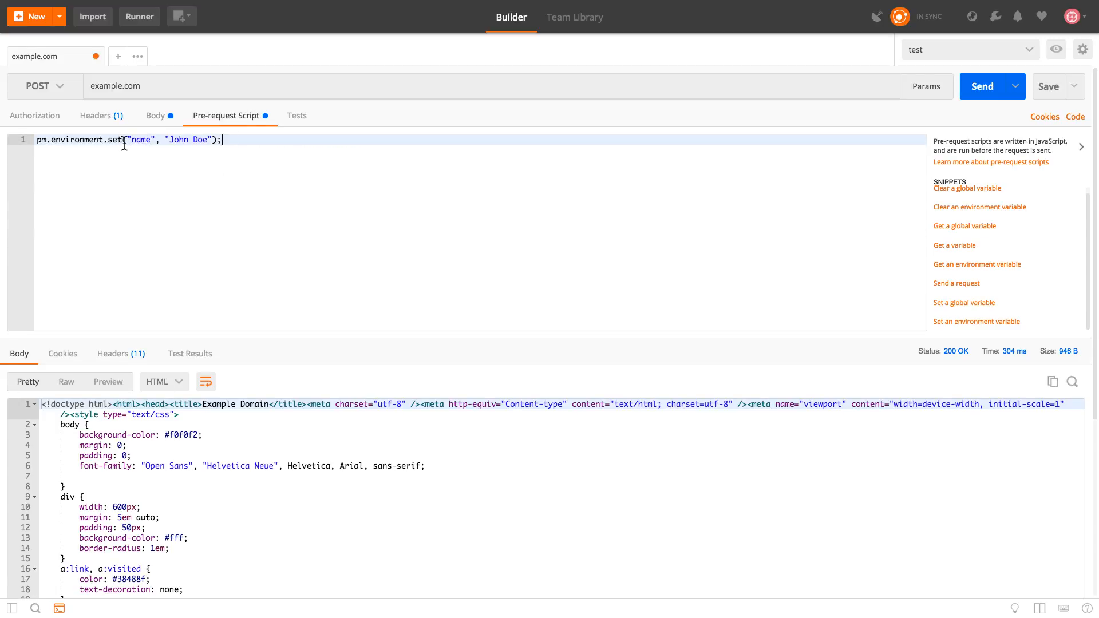
pyautogui.click(156, 116)
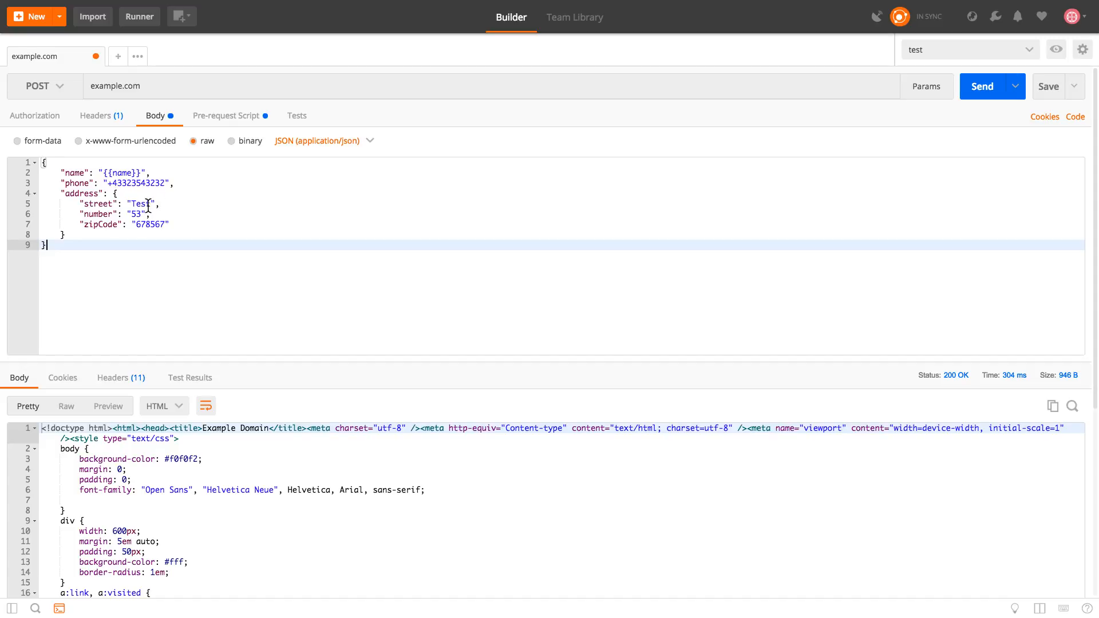
pyautogui.doubleClick(138, 204)
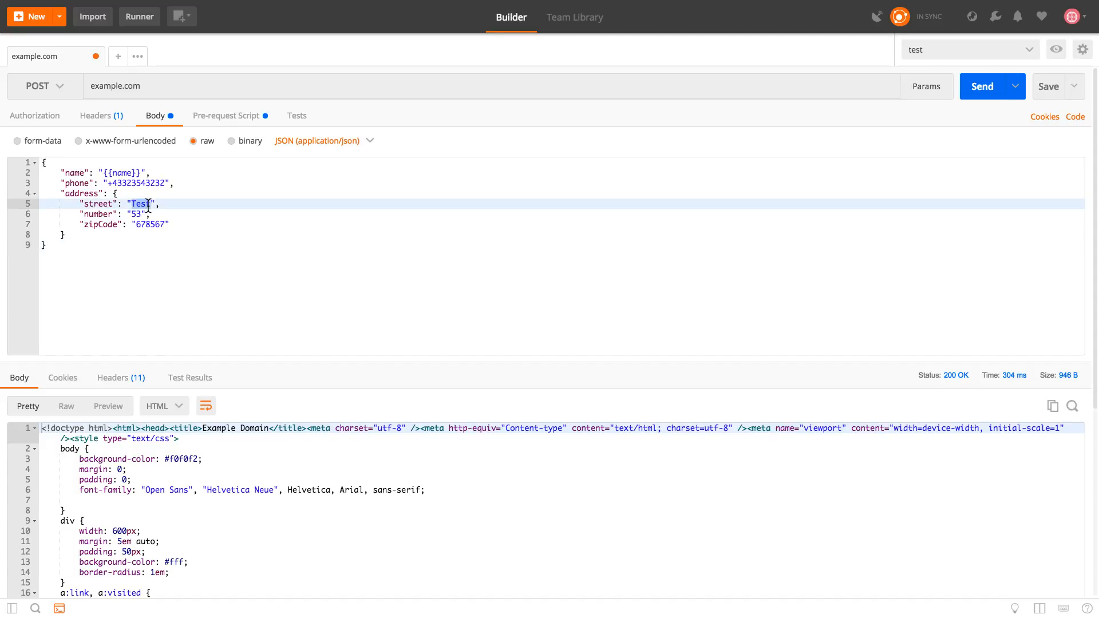
pyautogui.write('{{s}}')
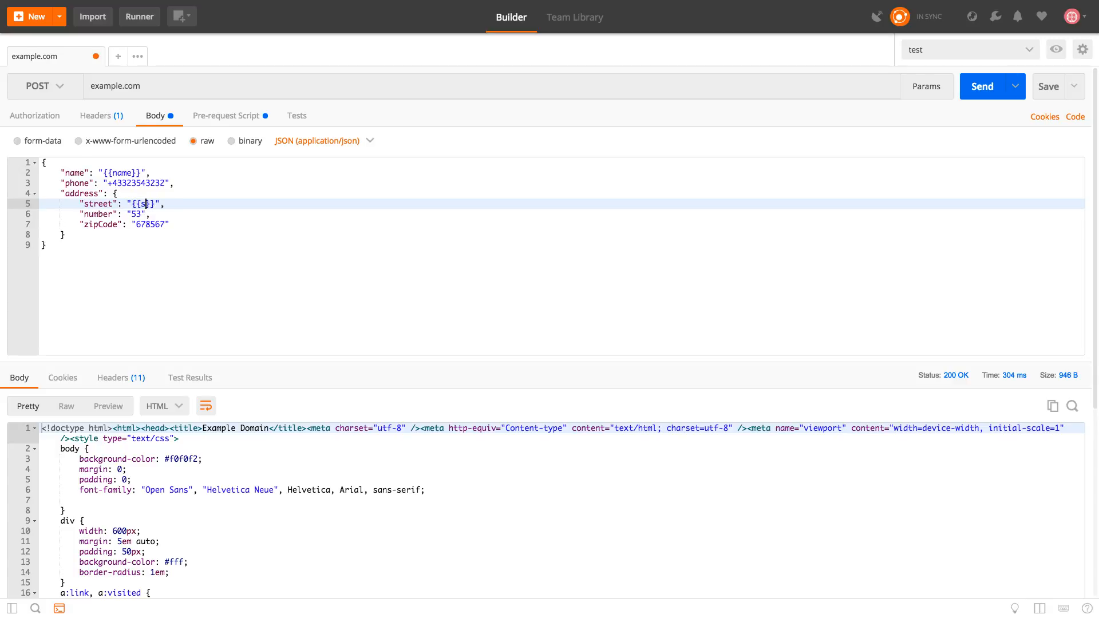
pyautogui.write('treet')
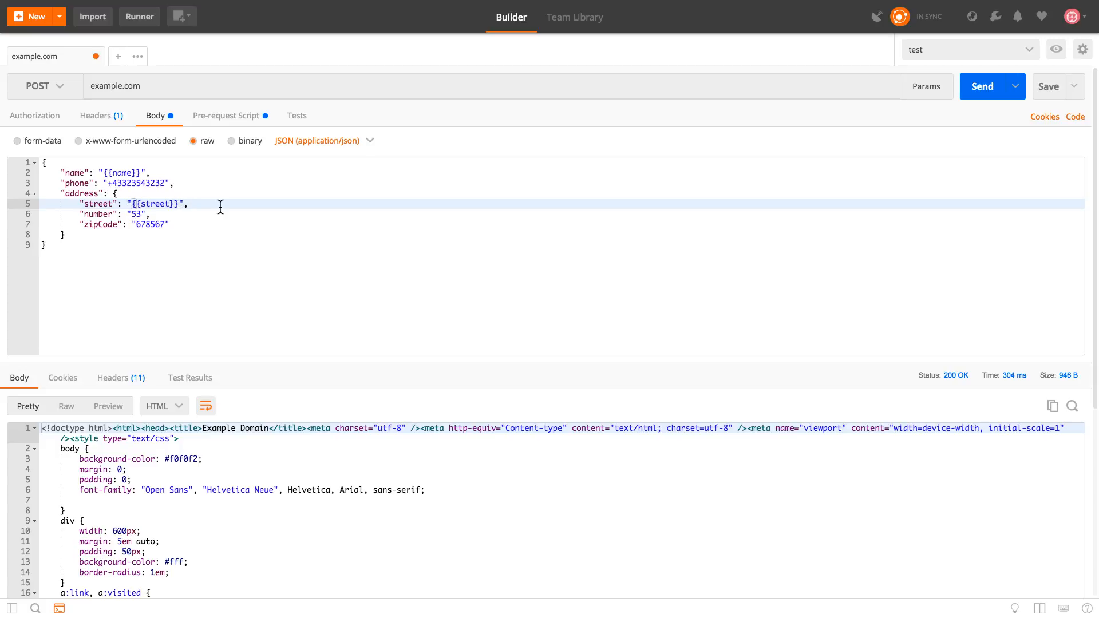
pyautogui.doubleClick(156, 204)
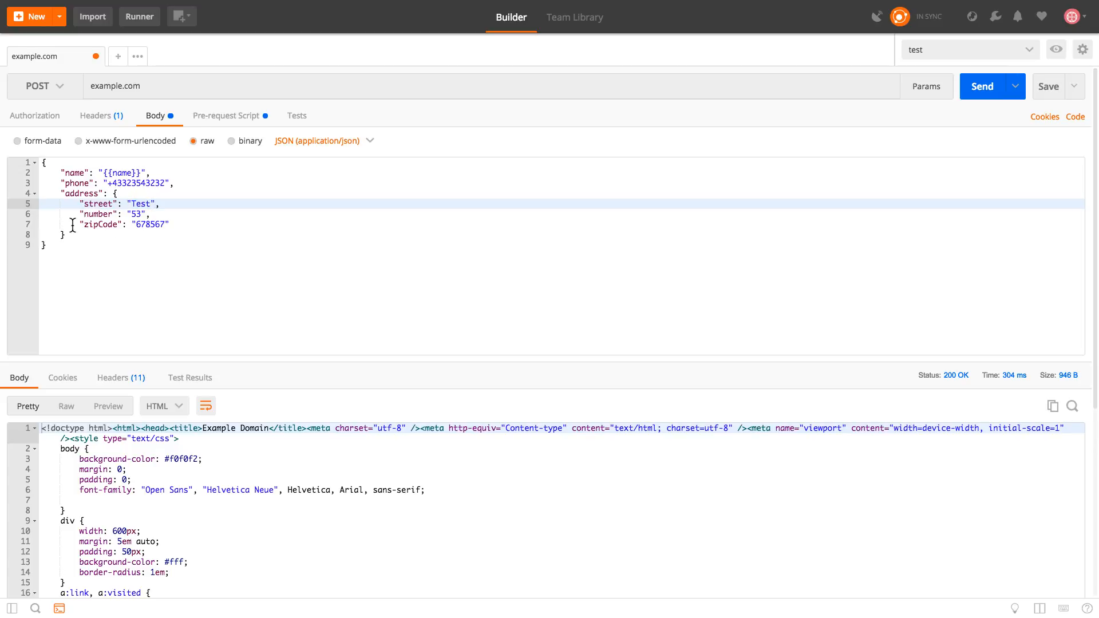
pyautogui.moveTo(114, 198)
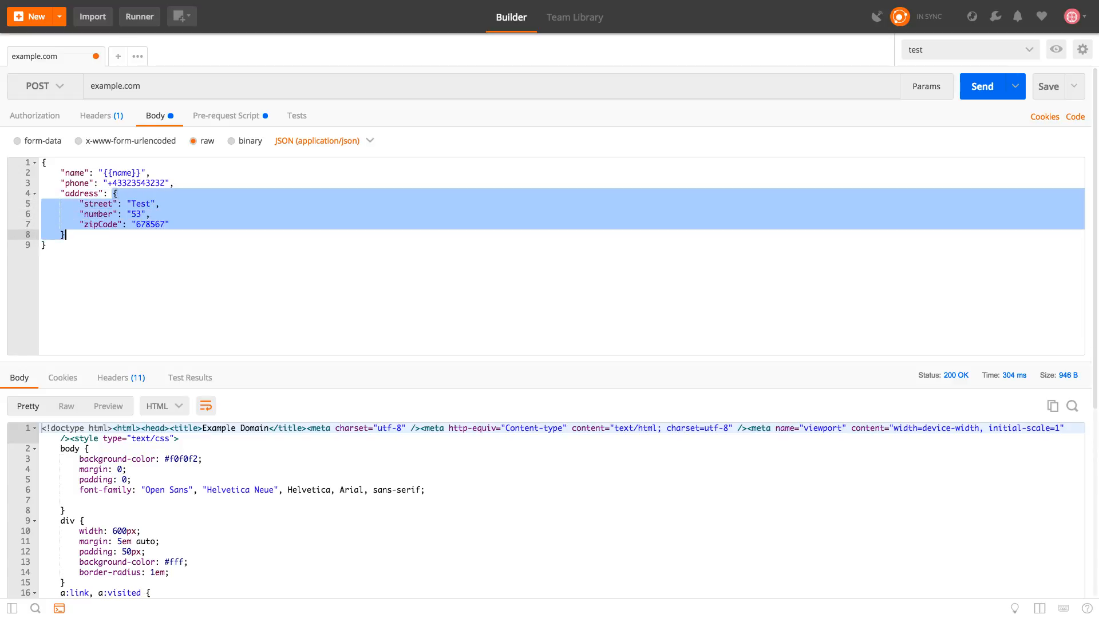
pyautogui.moveTo(220, 121)
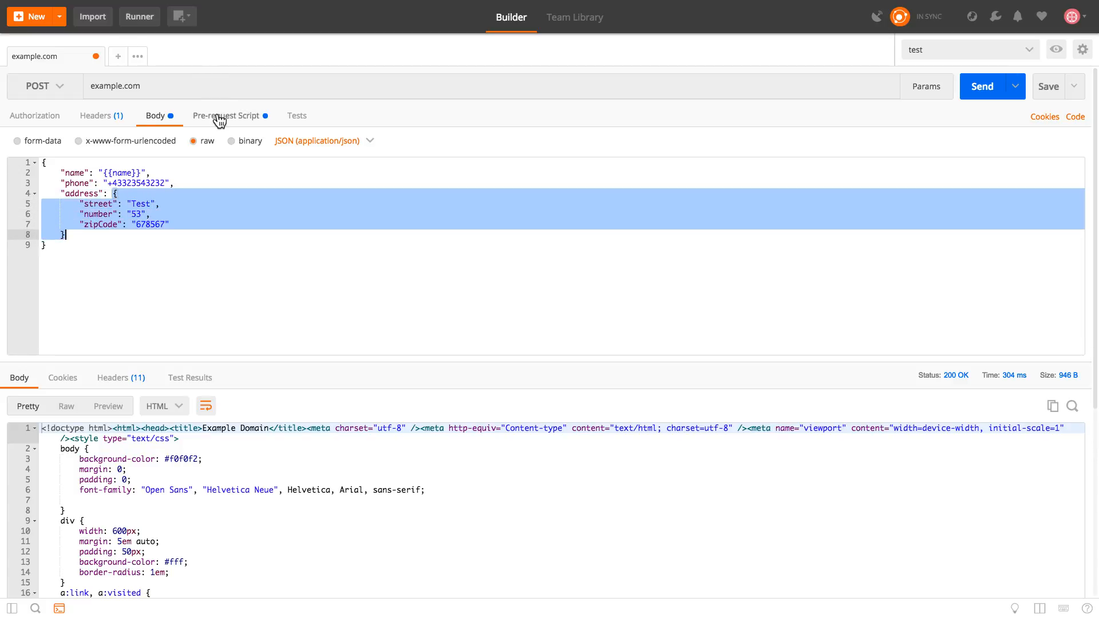
# Define var address = { street Test, number 53, zipCode 678567 } in the pre-request script and fix its indentation.
pyautogui.click(226, 116)
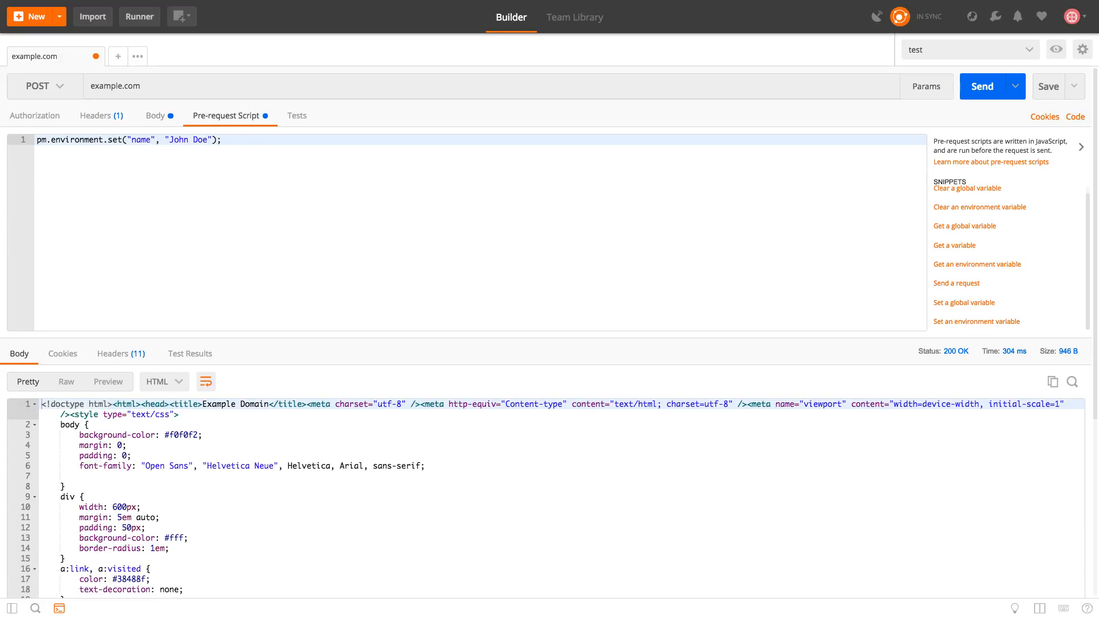
pyautogui.write('var')
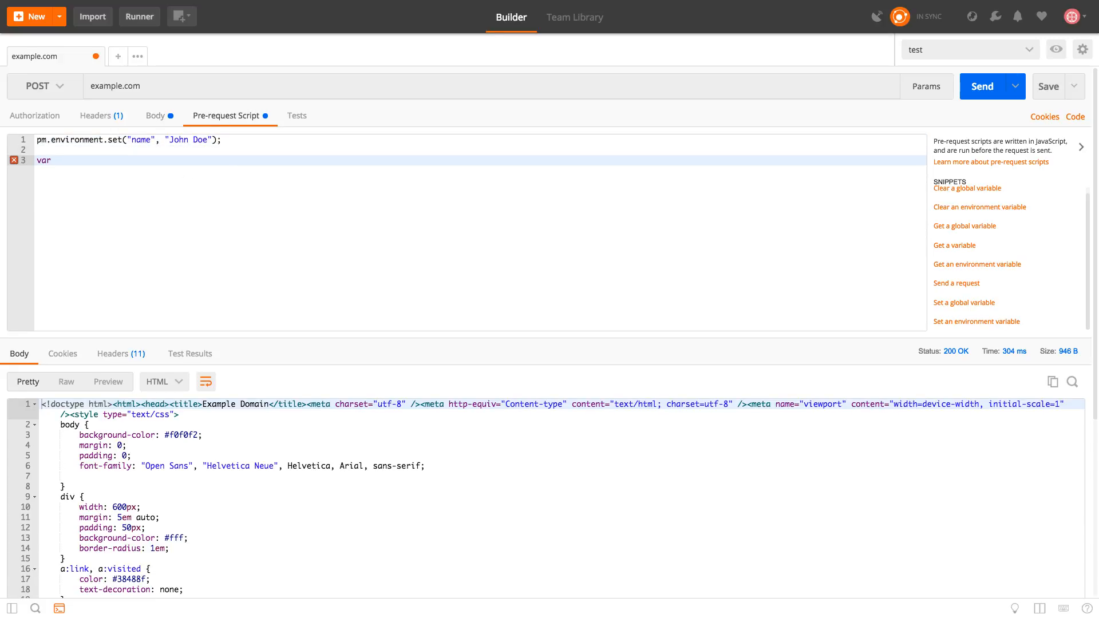
pyautogui.write('address')
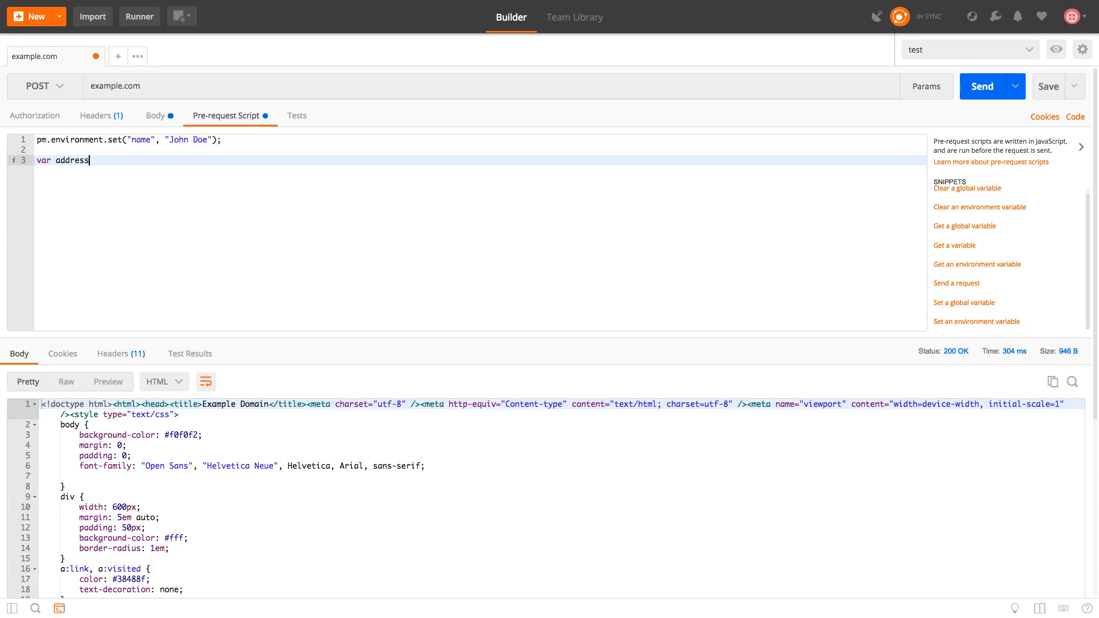
pyautogui.write('=')
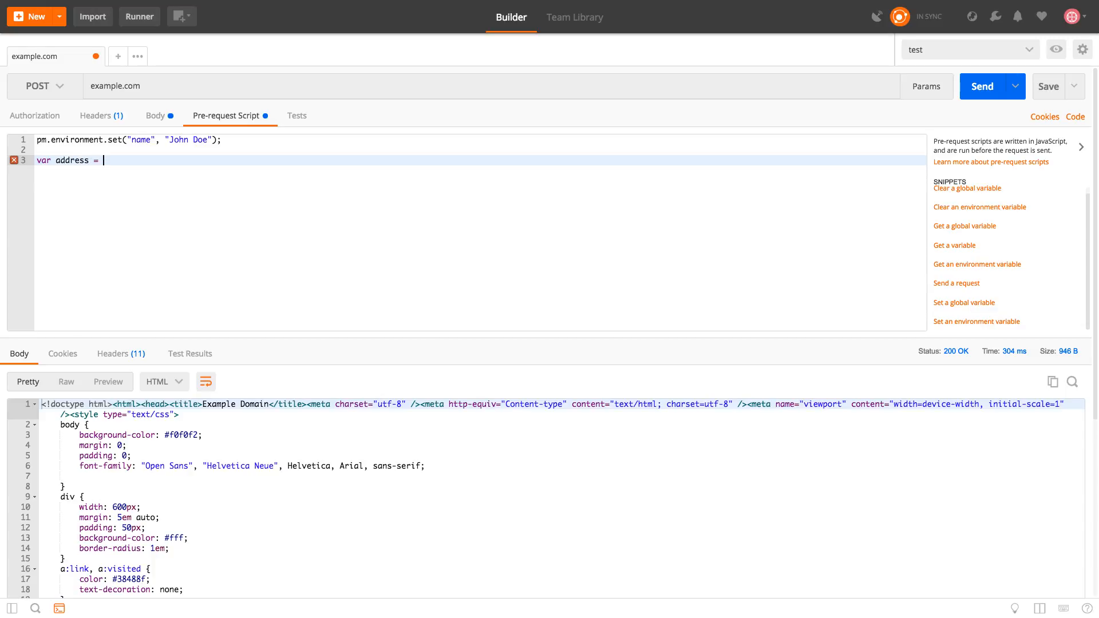
pyautogui.write('{ "street": "Test", "number": "53", "zipCode": "678567" }')
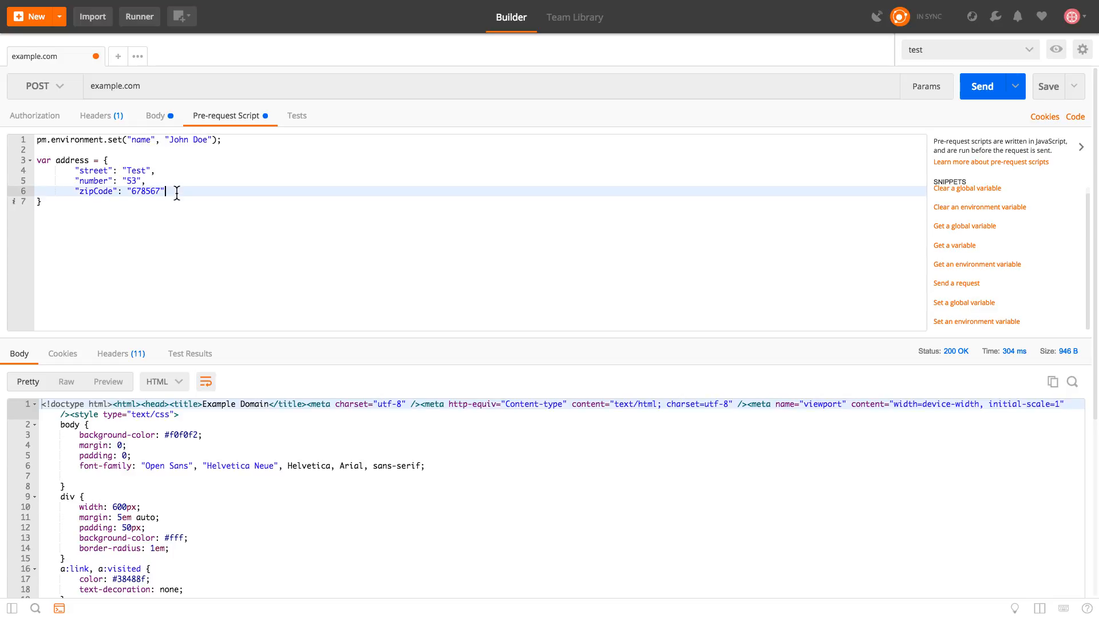
pyautogui.moveTo(76, 171); pyautogui.dragTo(166, 191)
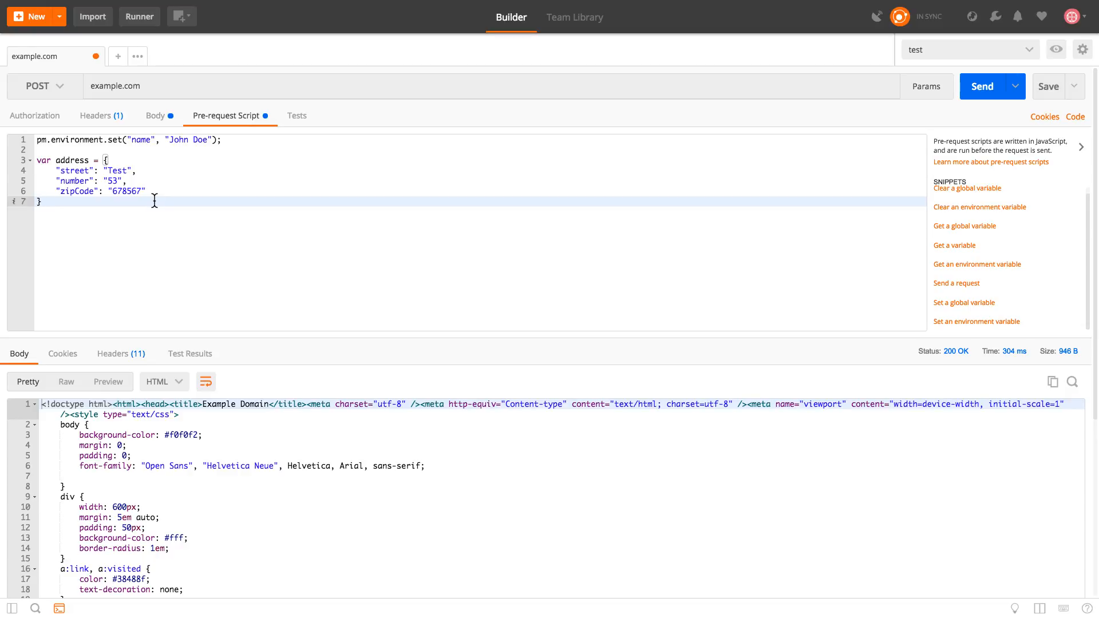
pyautogui.click(42, 201)
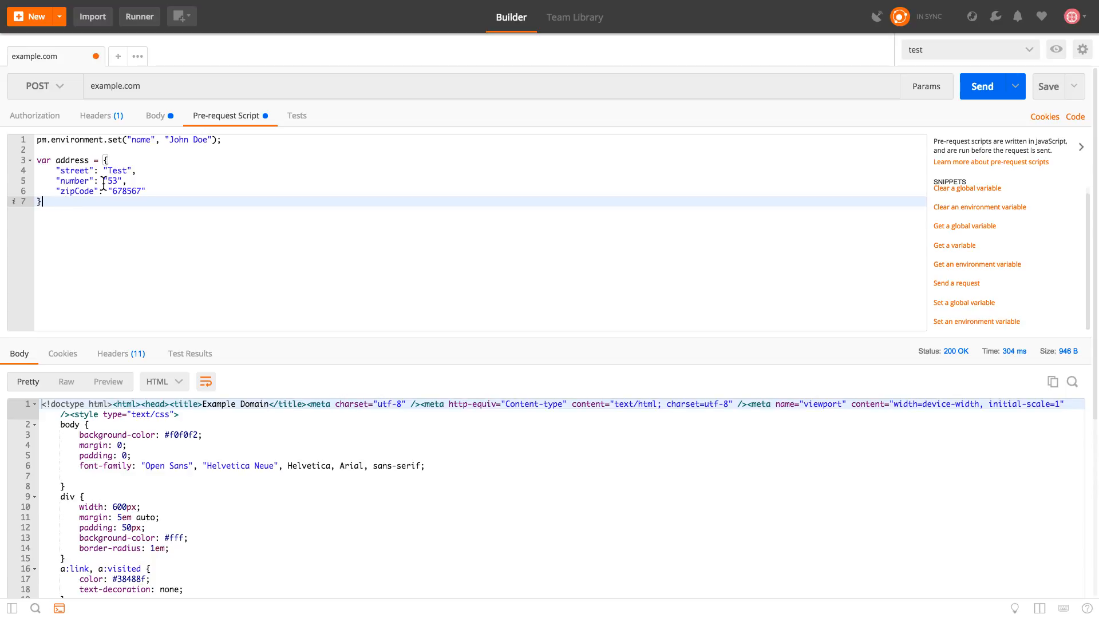
# Replace the body's inline address object with the {{address}} variable.
pyautogui.click(155, 116)
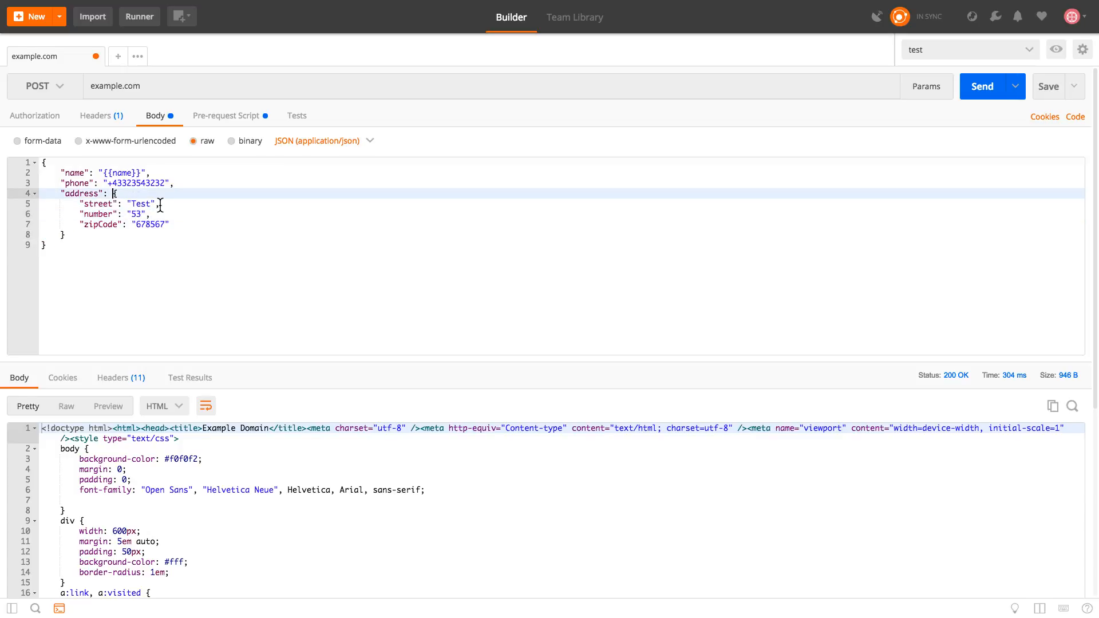
pyautogui.moveTo(114, 193); pyautogui.dragTo(65, 234)
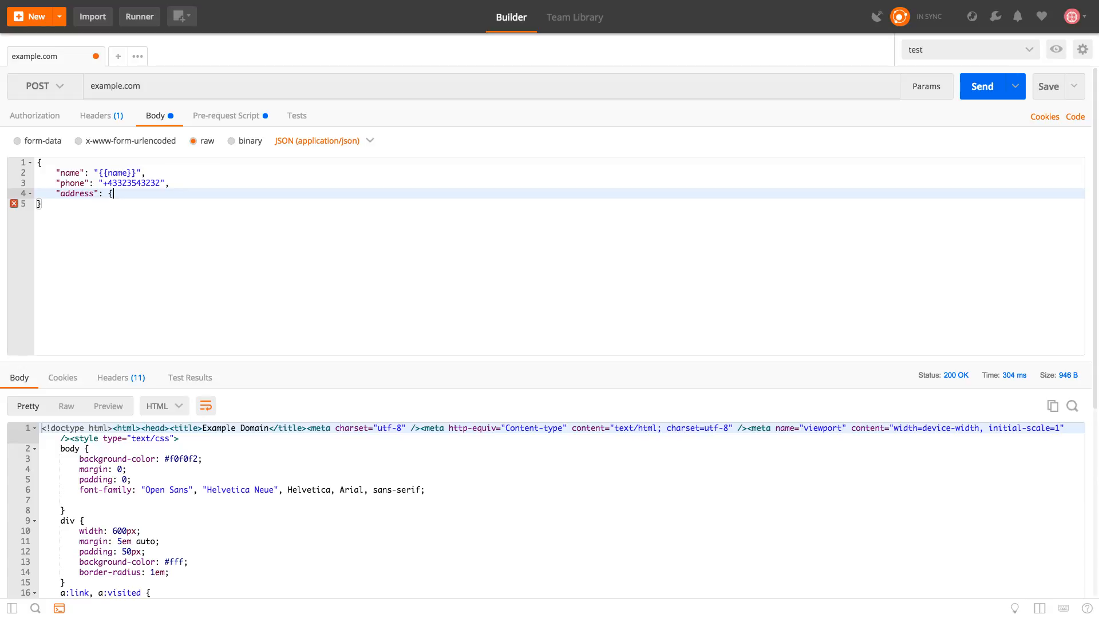
pyautogui.write('}}')
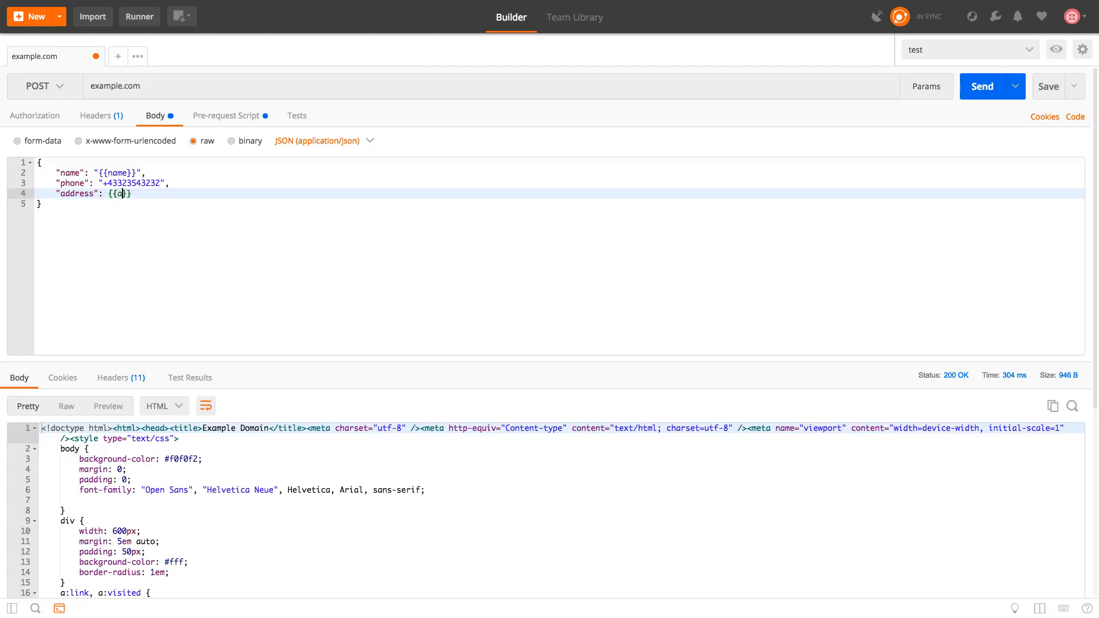
pyautogui.write('ddr')
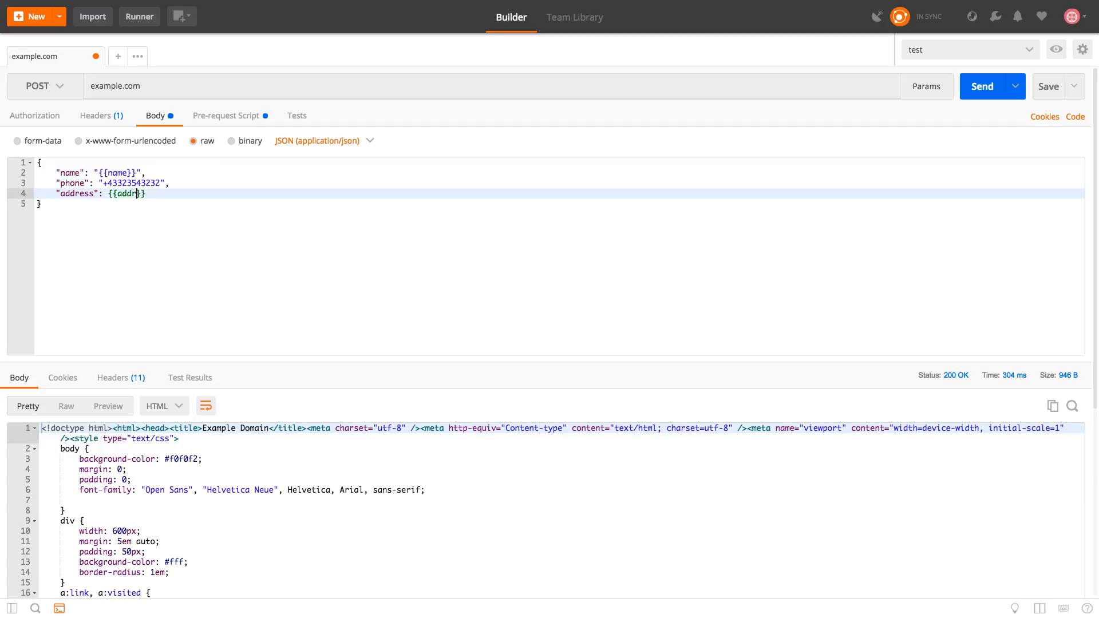
pyautogui.write('ess')
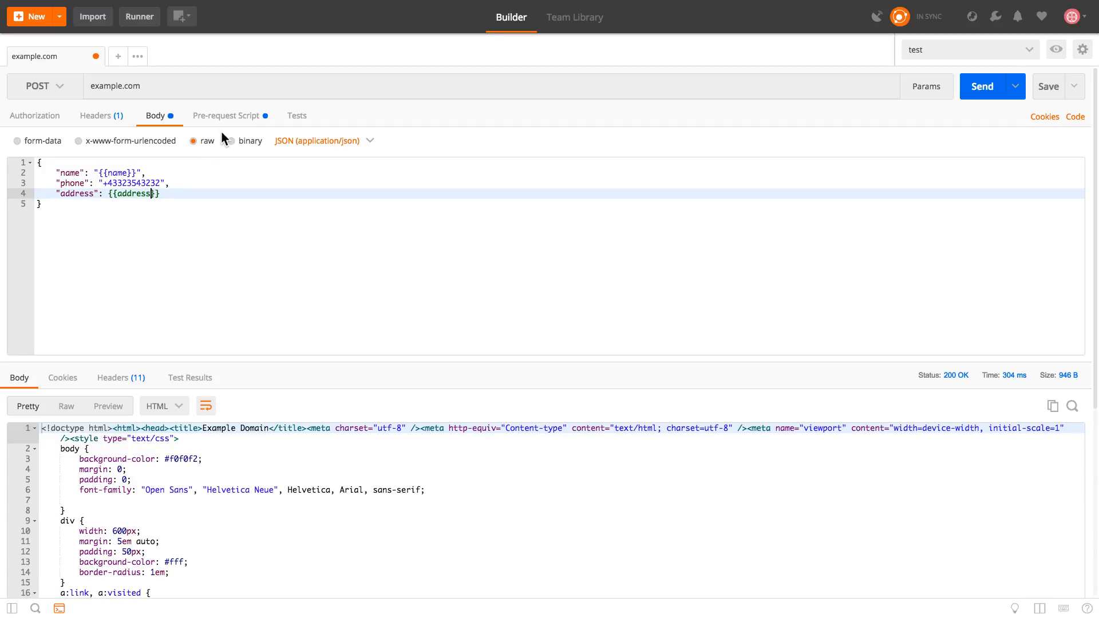
pyautogui.click(225, 116)
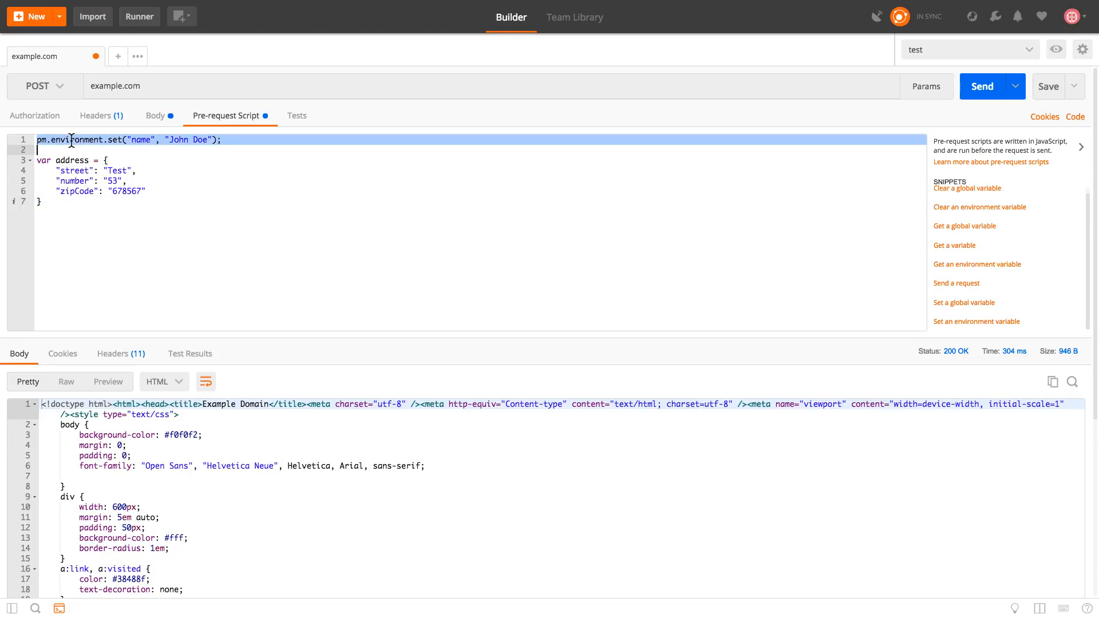
# Add a pm.environment.set line for address, replacing John Doe with JSON.strinfify(address).
pyautogui.write('pm.environment.set("name", "John Doe");')
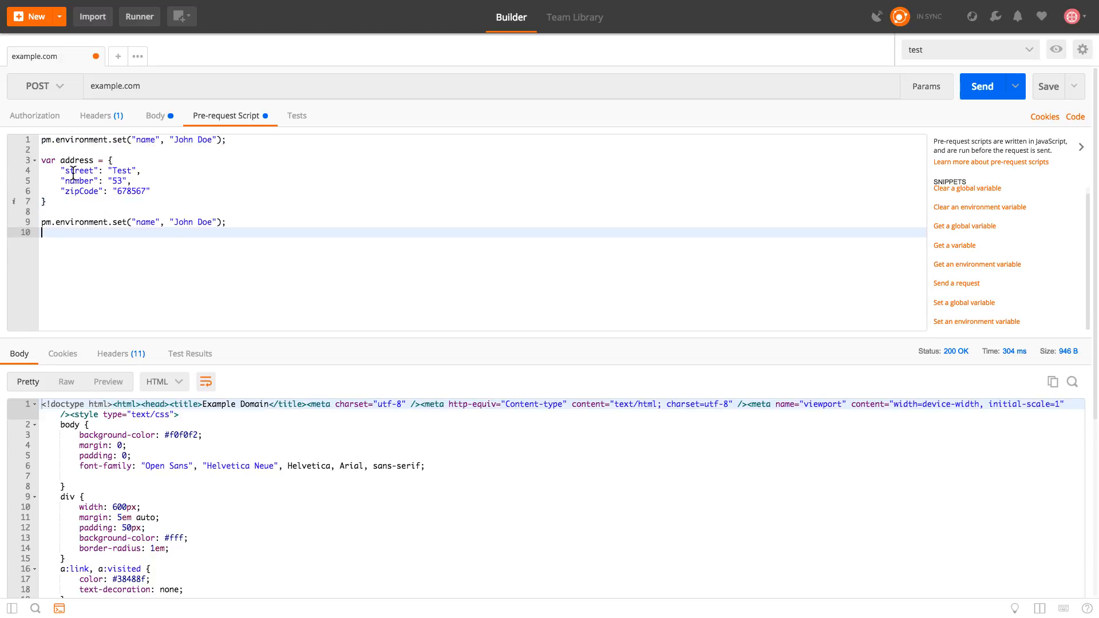
pyautogui.doubleClick(75, 160)
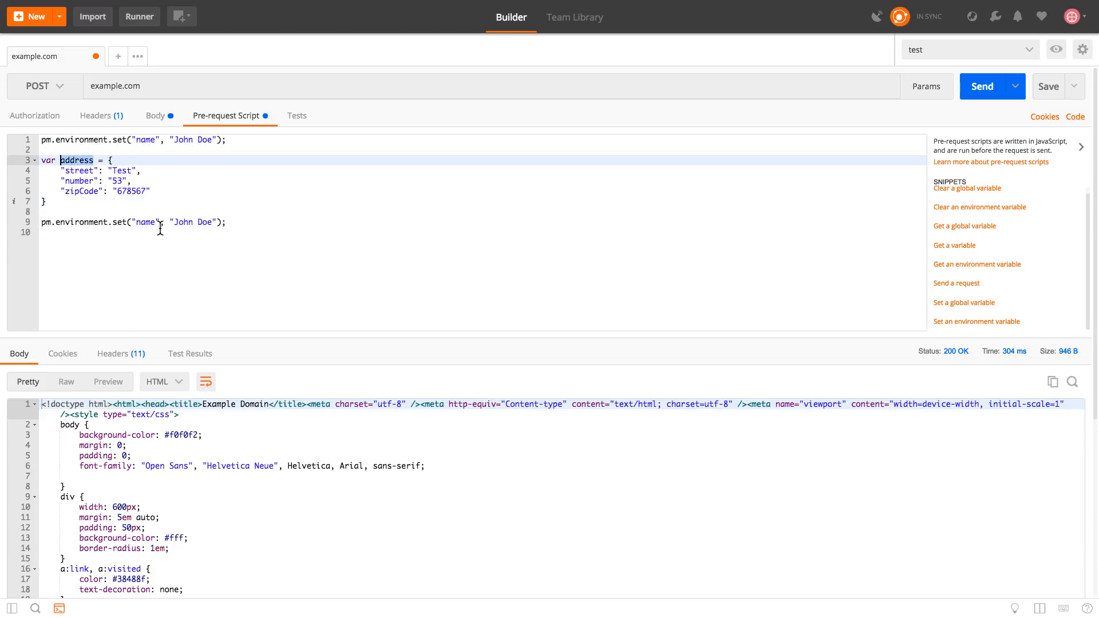
pyautogui.write('address')
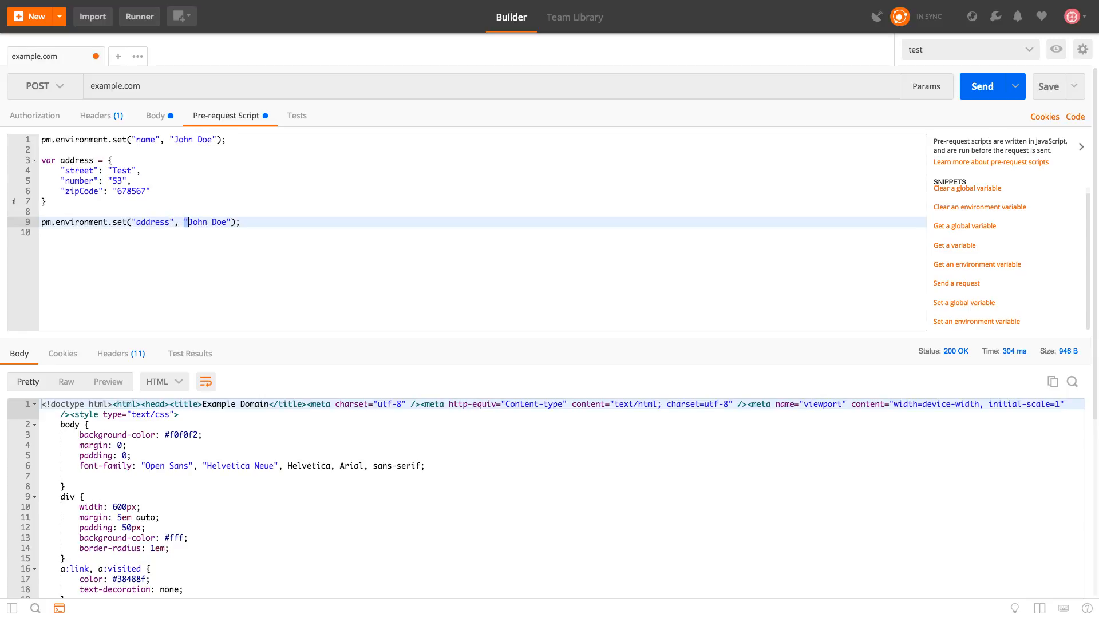
pyautogui.doubleClick(208, 221)
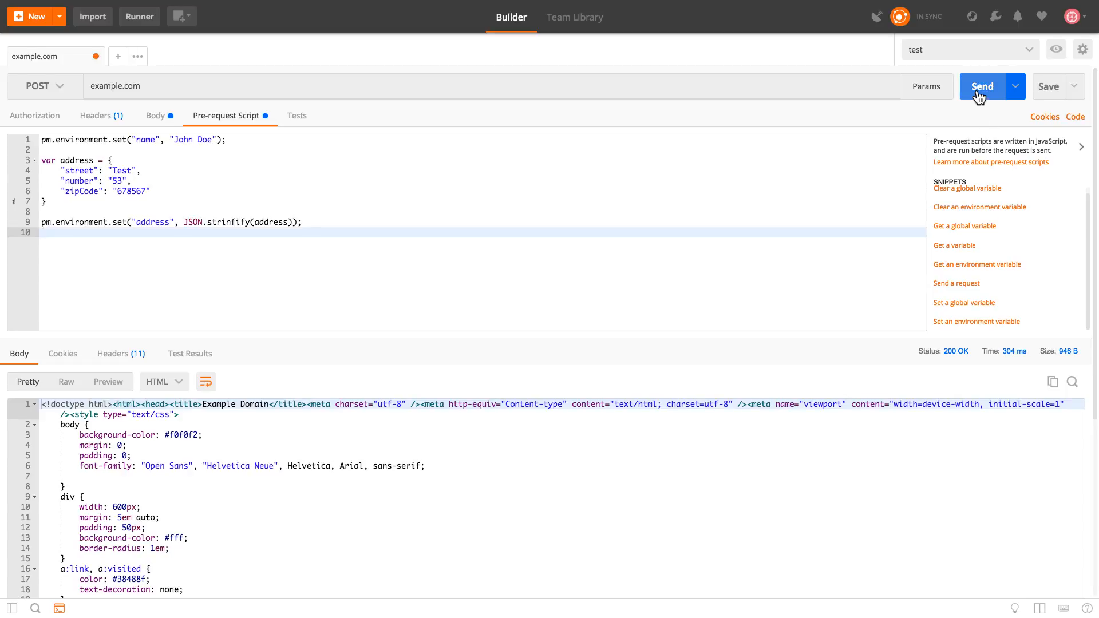
pyautogui.moveTo(969, 121)
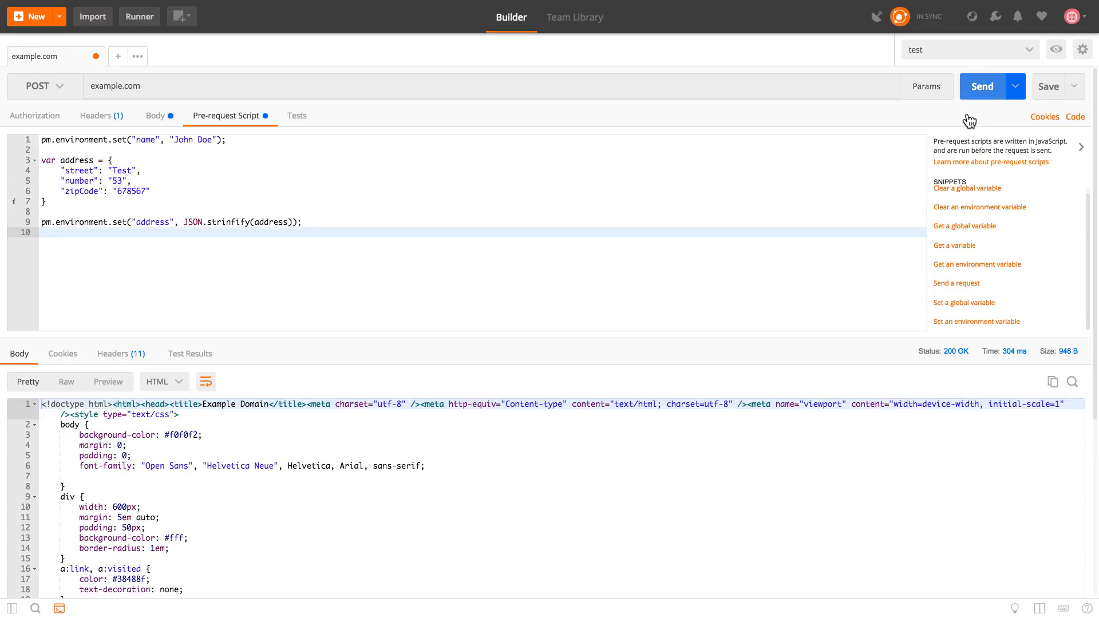
# Send the request, hit the JSON.strinfify TypeError, then resend with JSON.stringify returning 200.
pyautogui.click(981, 86)
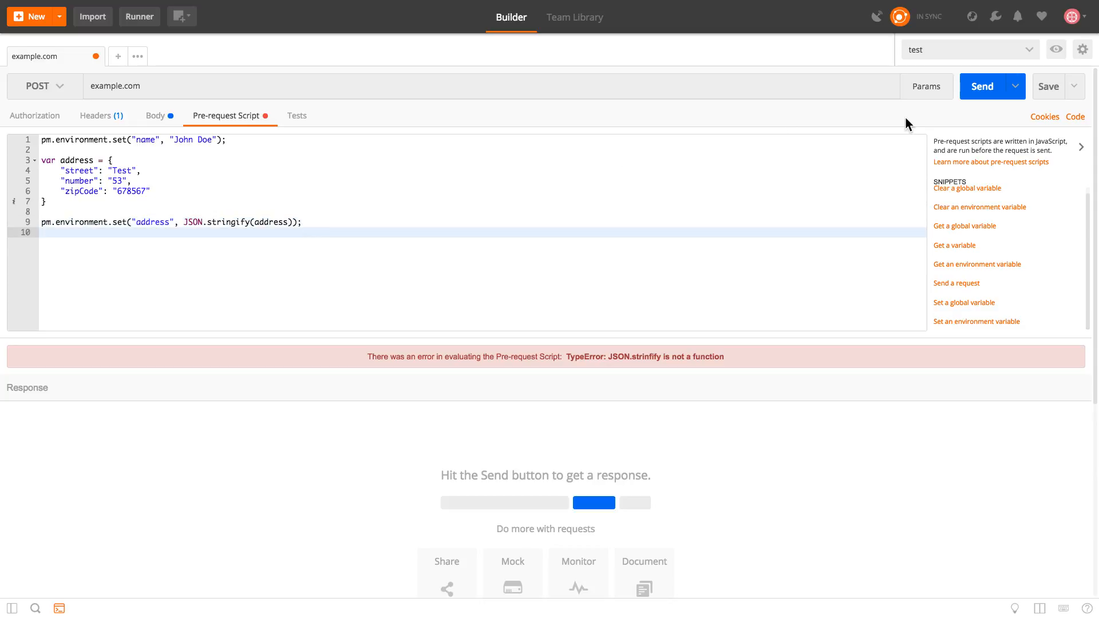
pyautogui.click(983, 85)
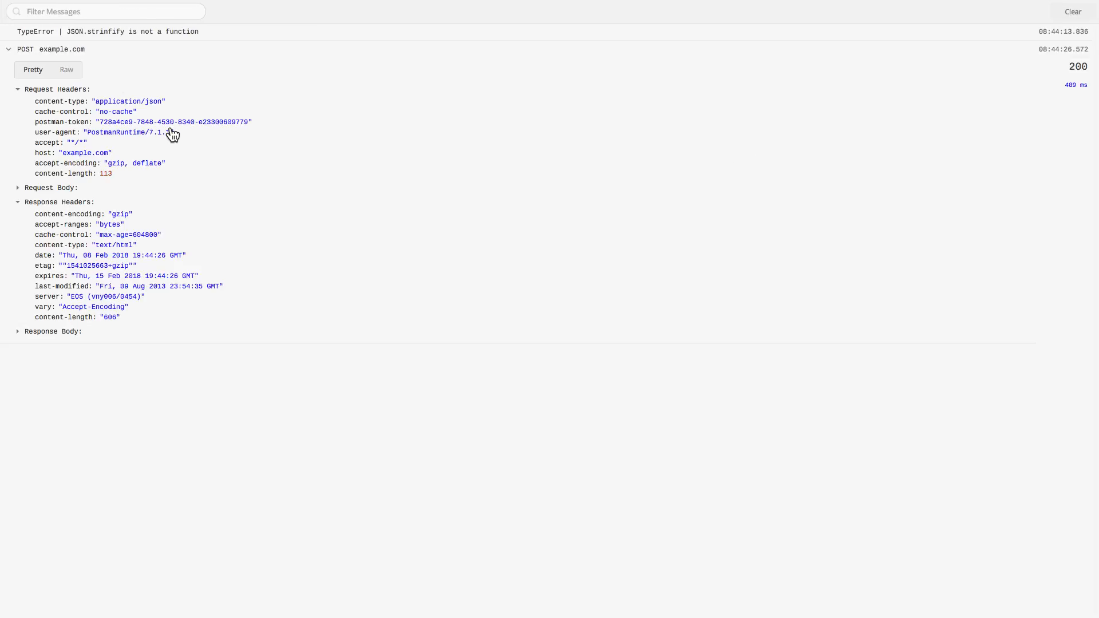
# Expand the sent body in the console to see name, phone and address (Test, 53, 678567).
pyautogui.click(49, 187)
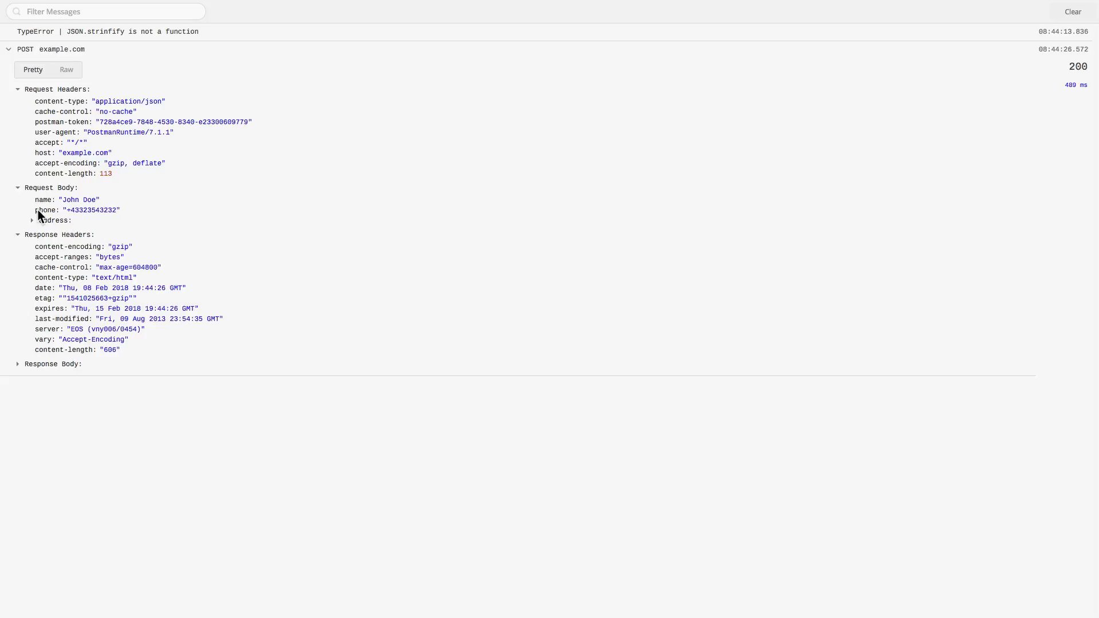
pyautogui.click(32, 220)
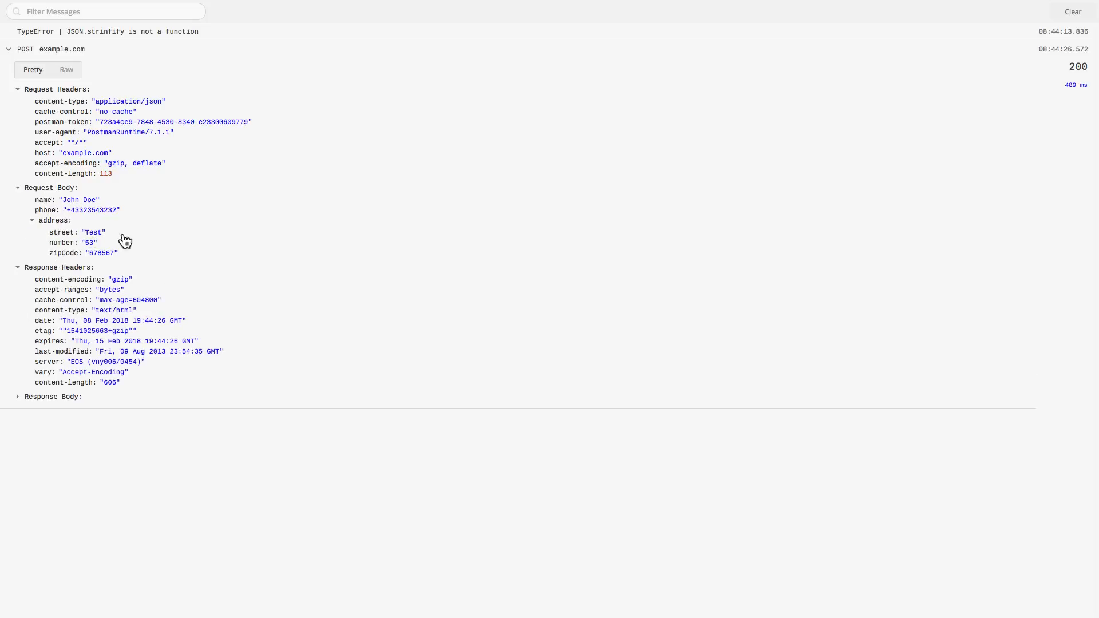
pyautogui.moveTo(73, 238)
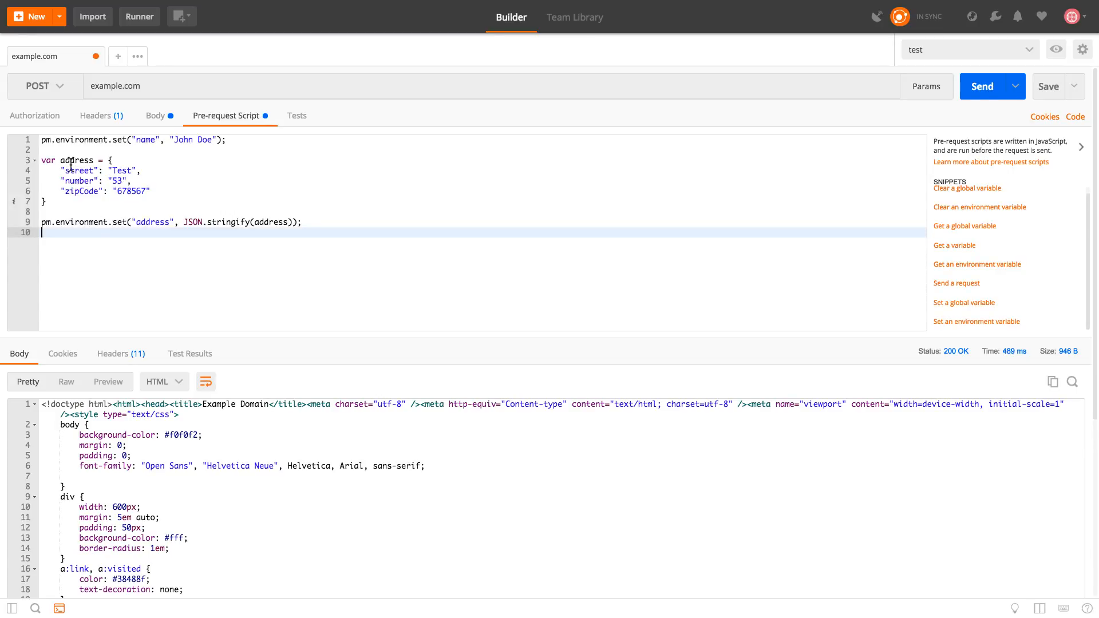
# Replace the whole raw body with just {{body}} and return to the pre-request script.
pyautogui.click(155, 115)
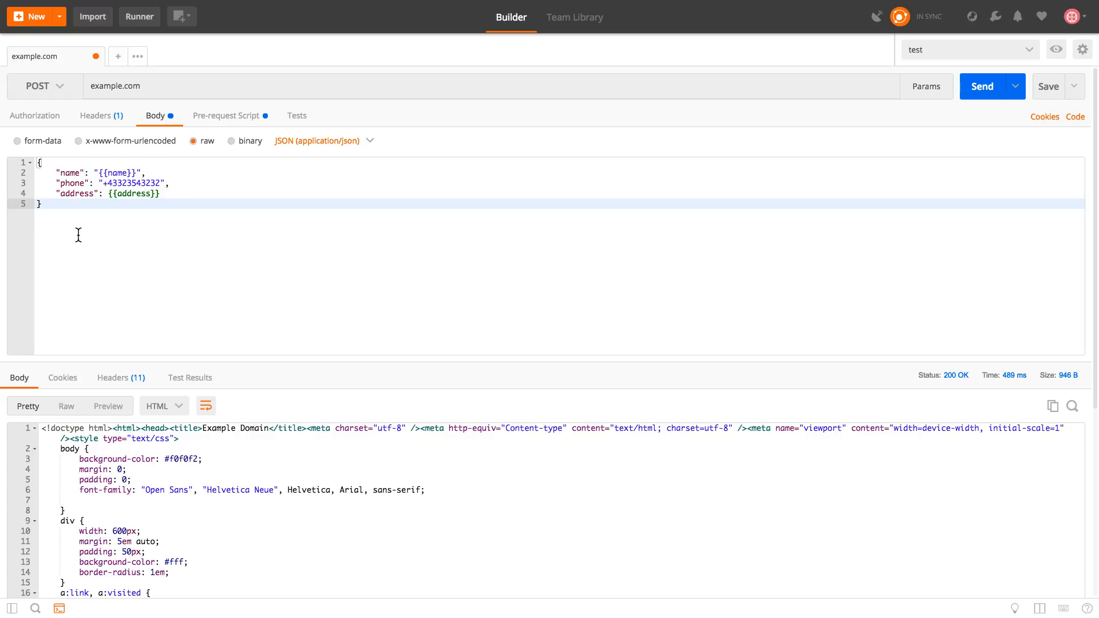
pyautogui.press('ctrl+a')
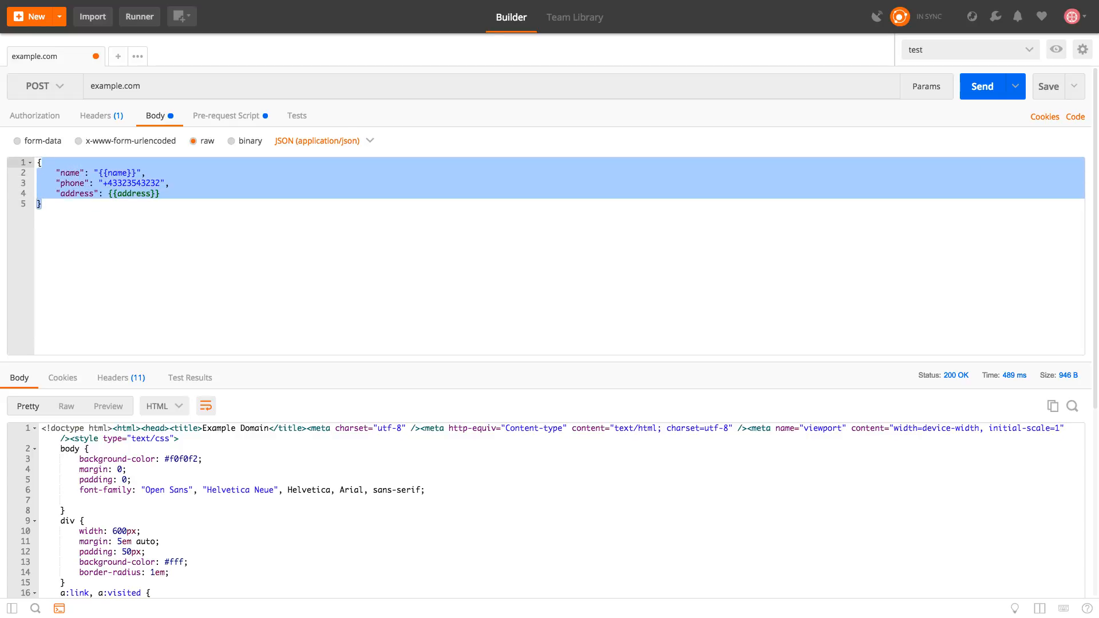
pyautogui.write('{')
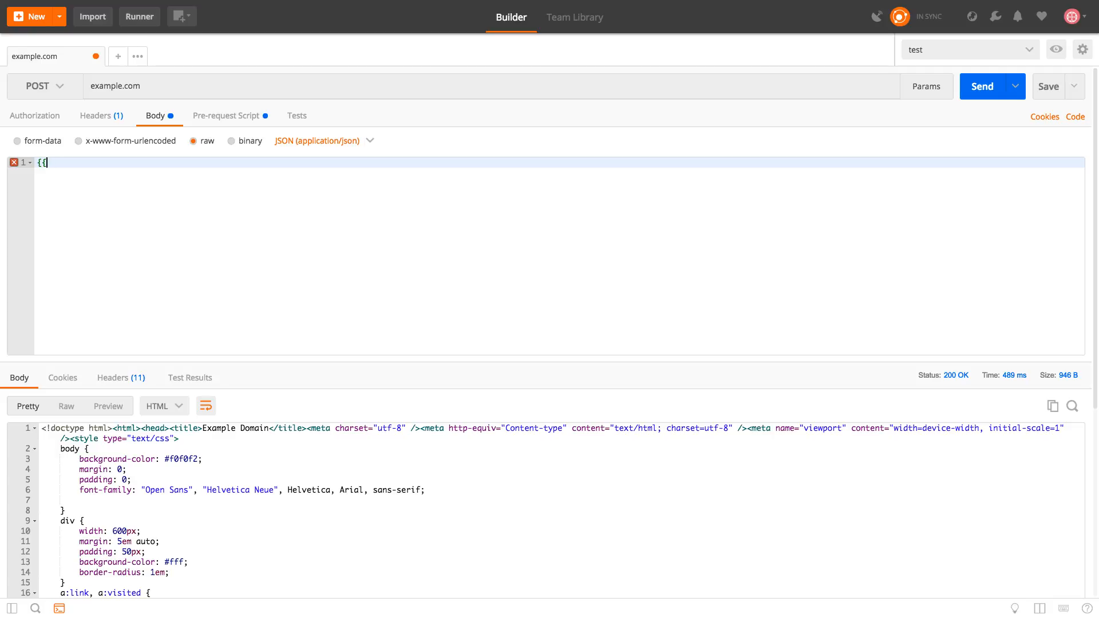
pyautogui.write('body}}')
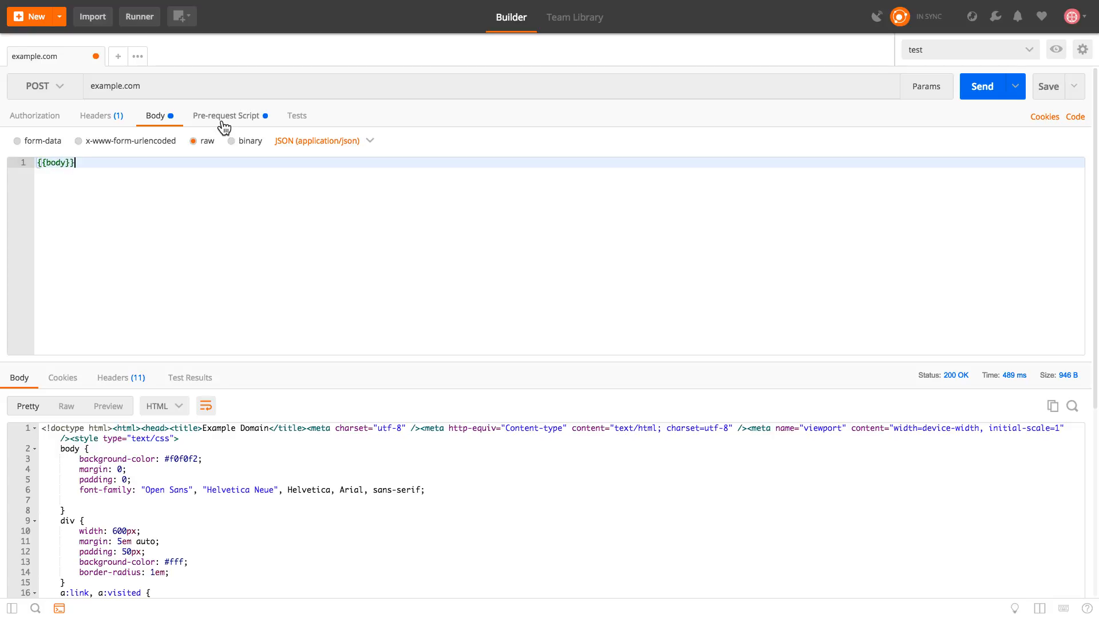
pyautogui.click(226, 115)
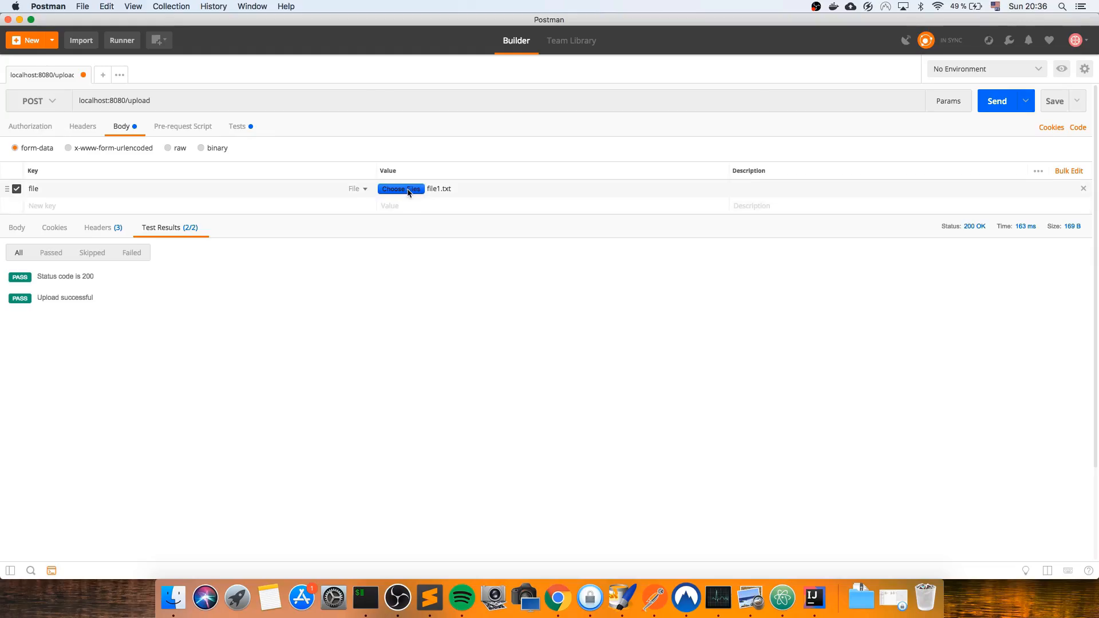
# Attach file1.txt in the form-data row of the localhost:8080/upload request.
pyautogui.click(1001, 101)
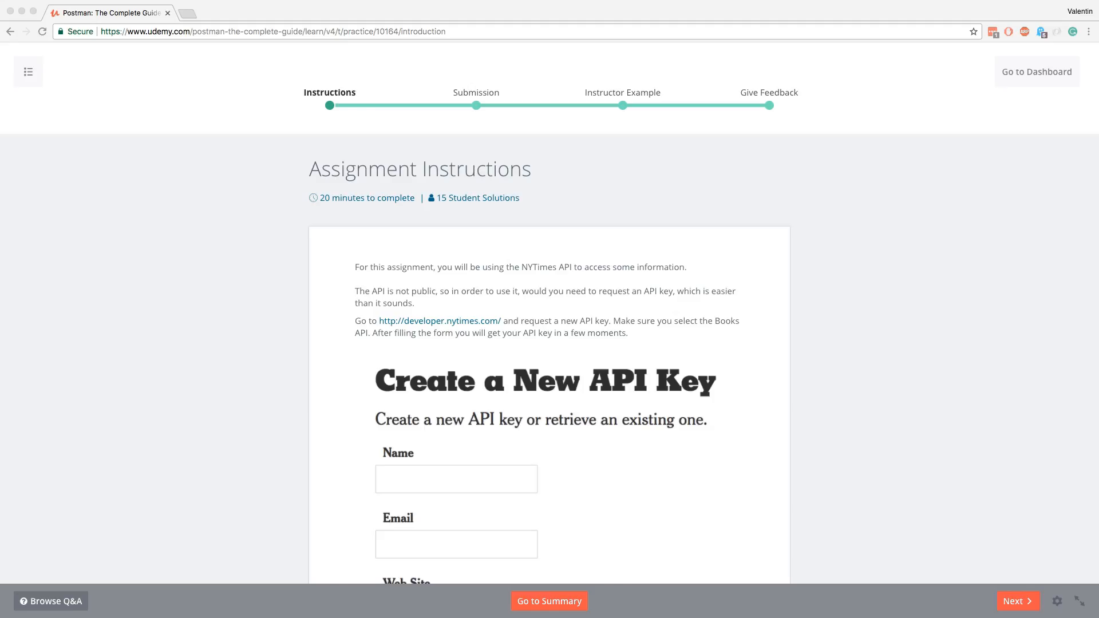
# Read the instructor's NYTimes example showing expected status codes and the params-based GET request.
pyautogui.click(622, 105)
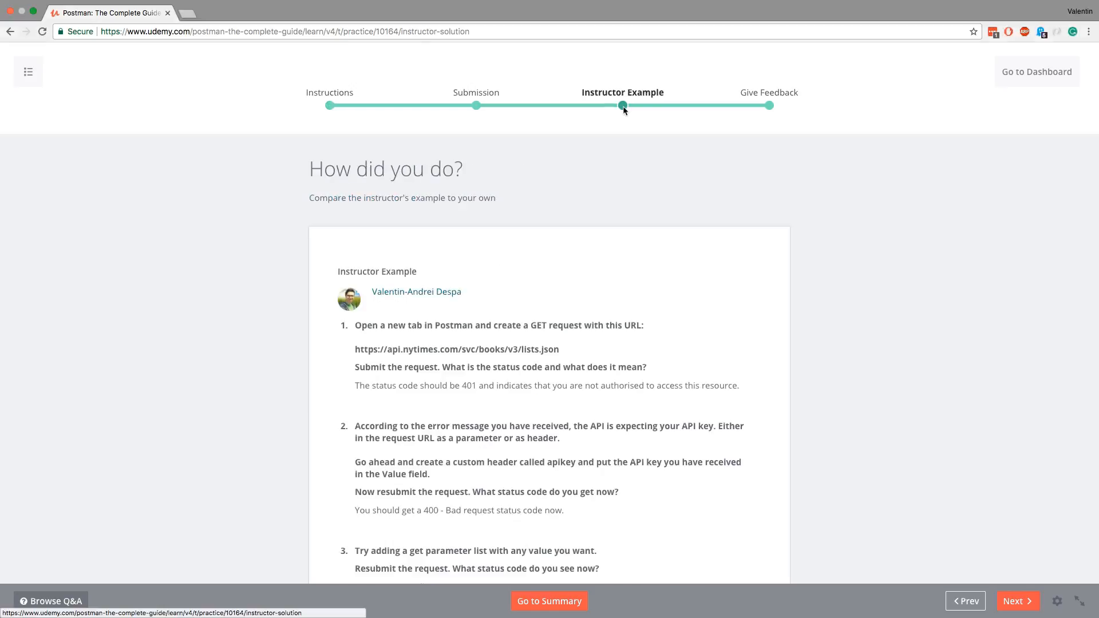
pyautogui.scroll(-3)
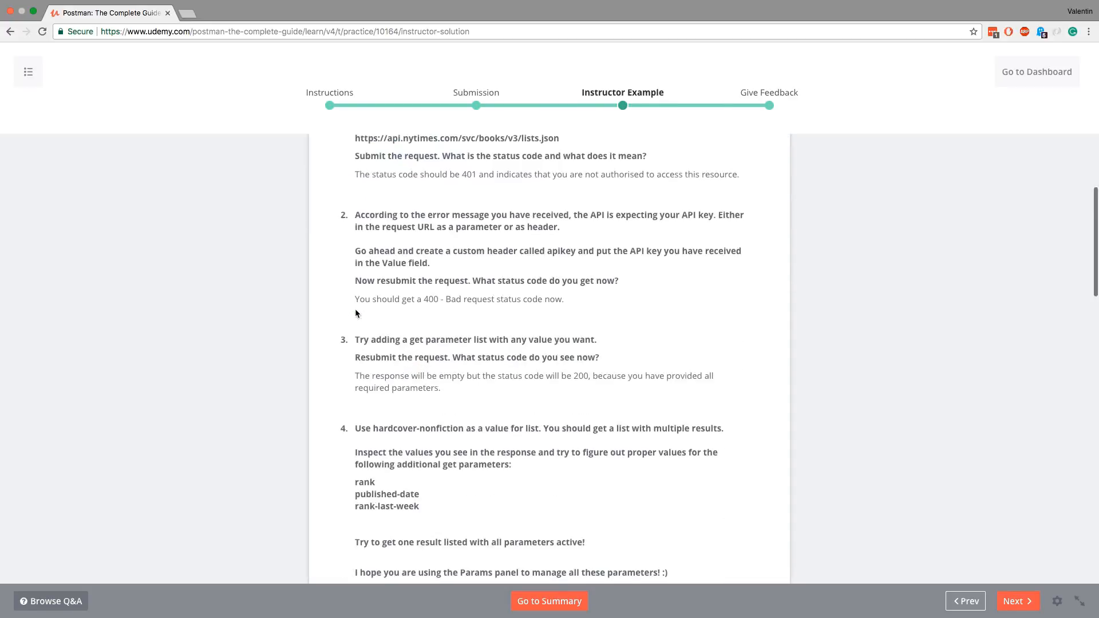
pyautogui.scroll(-3)
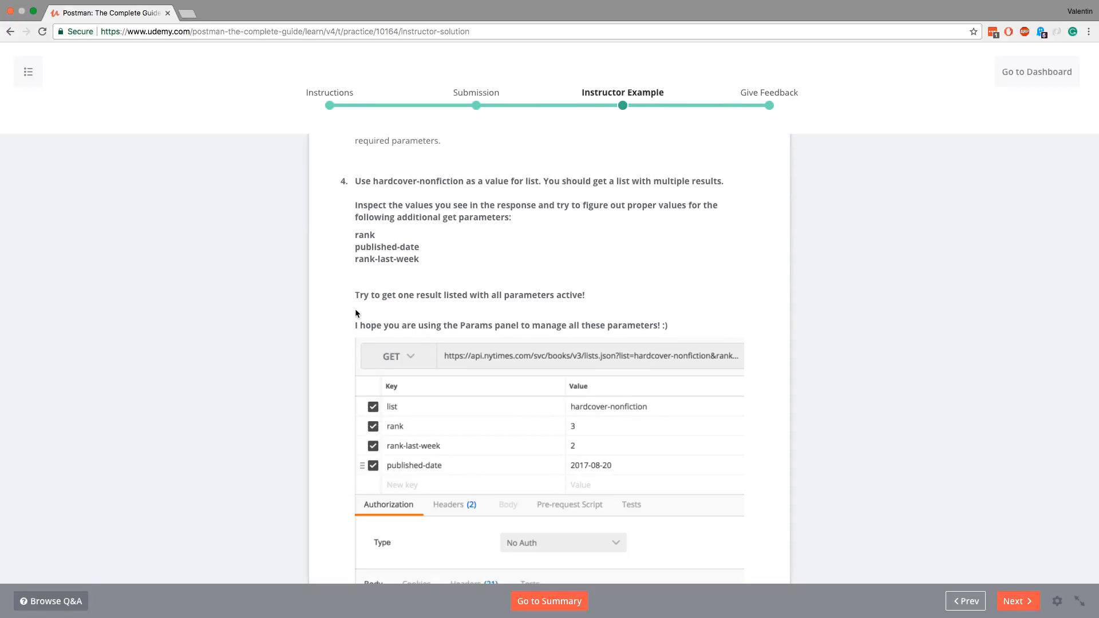